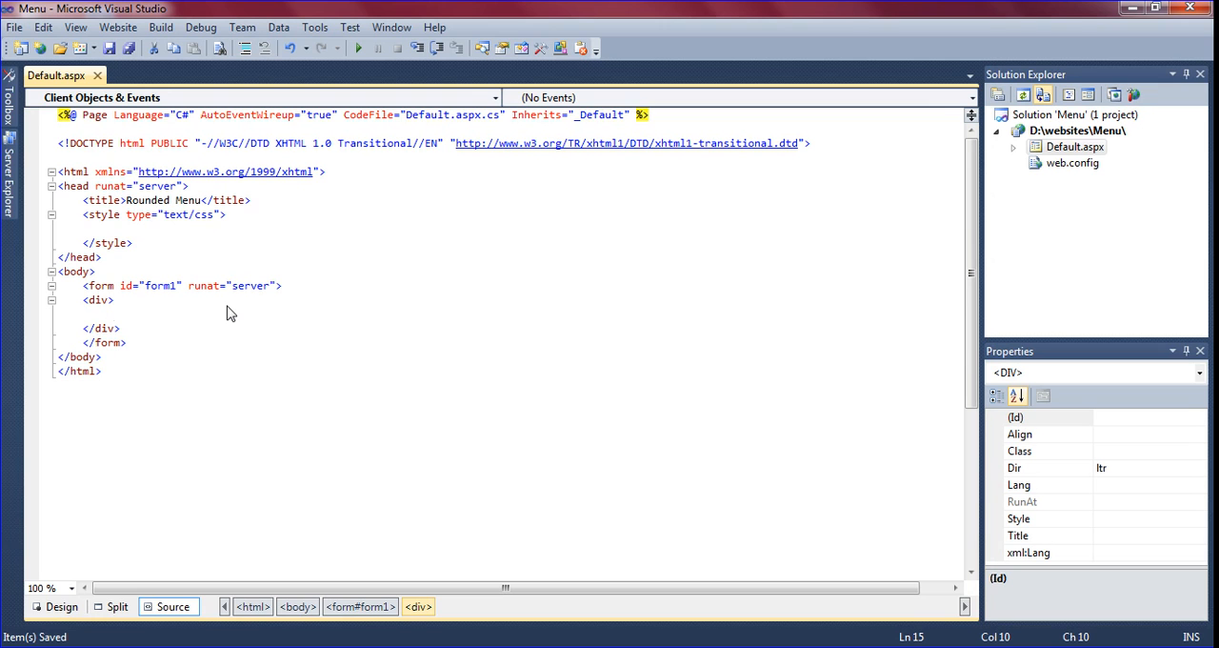
Step: Type a nav list with the first two links, Home and About
text(<nav>)
text(<ul>)
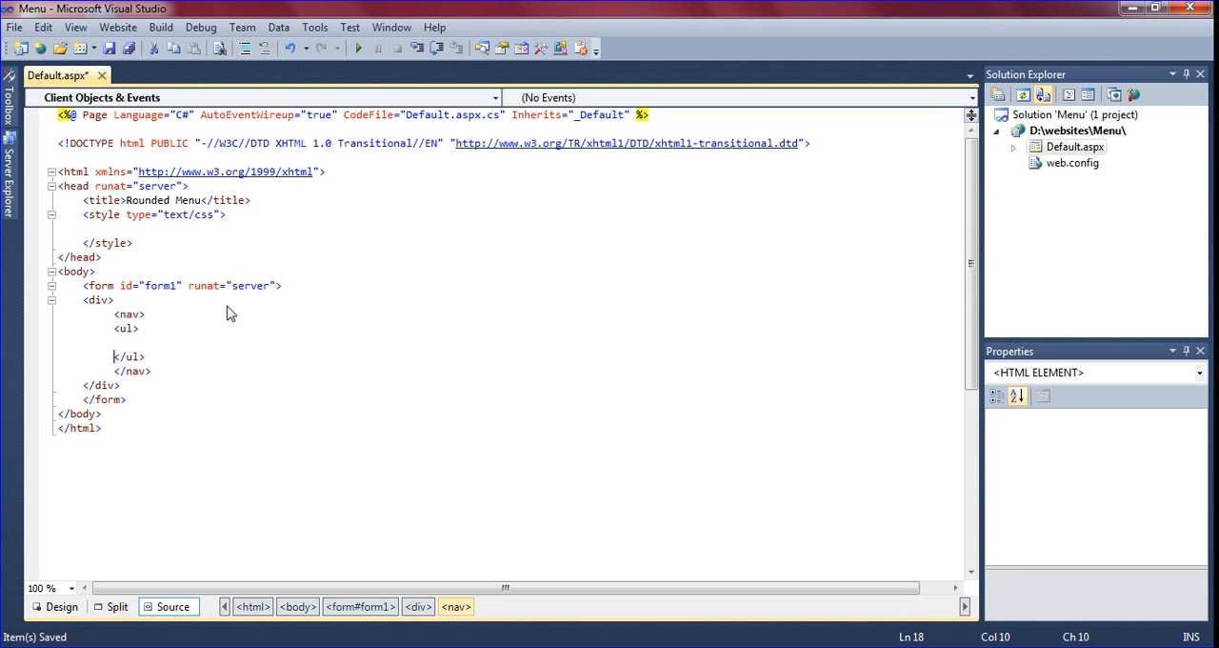
text(<li><</li>)
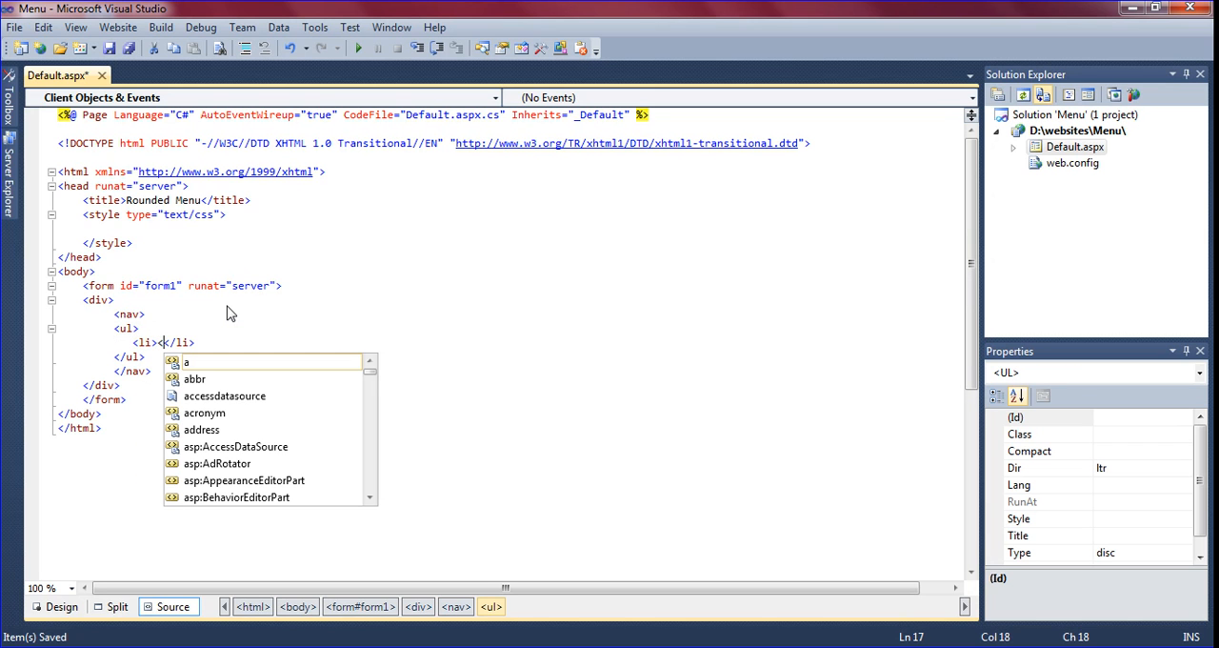
text(a href=")
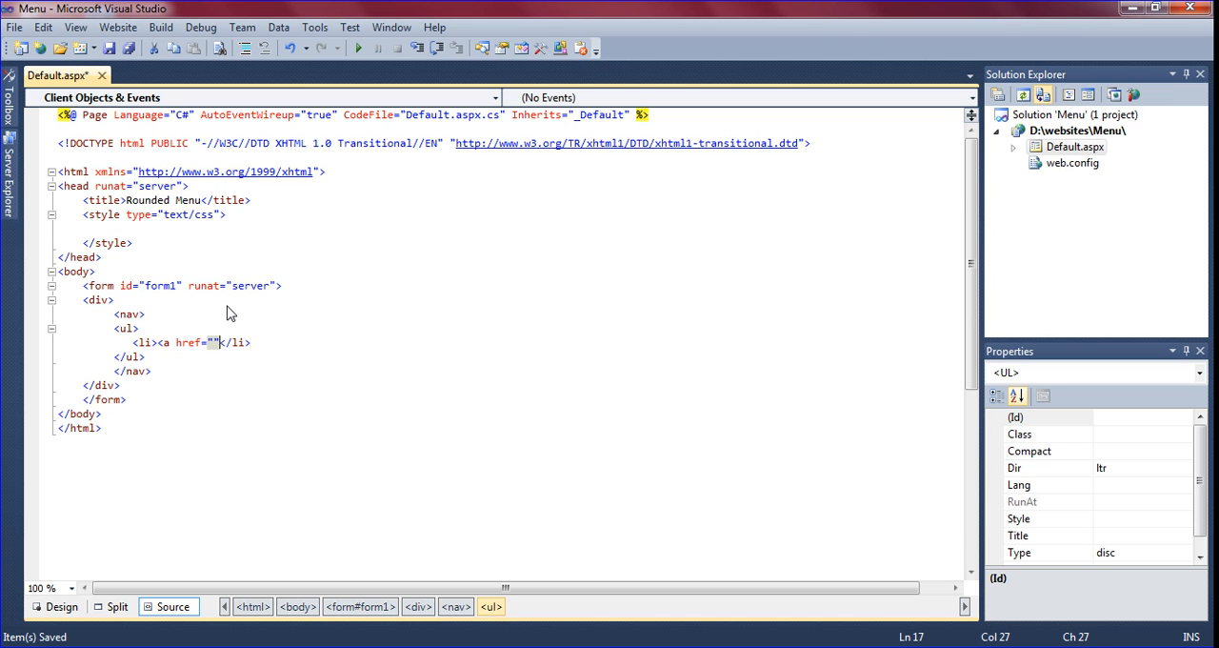
text(Home</a>)
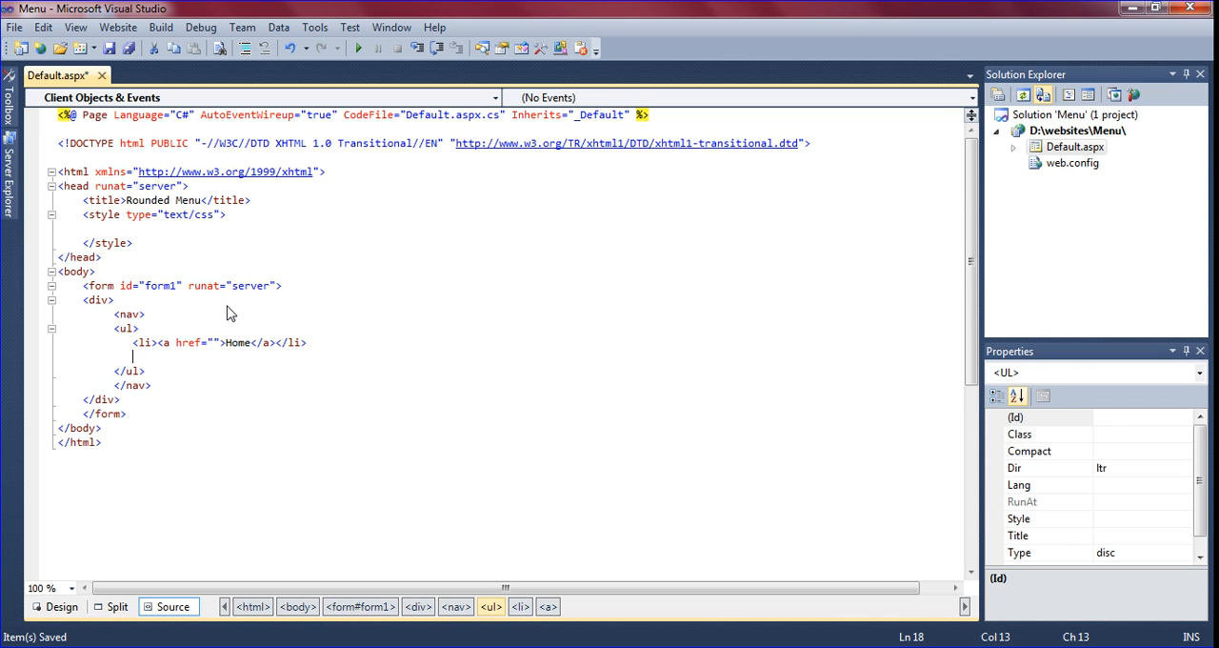
text(<li><a href=""</li>)
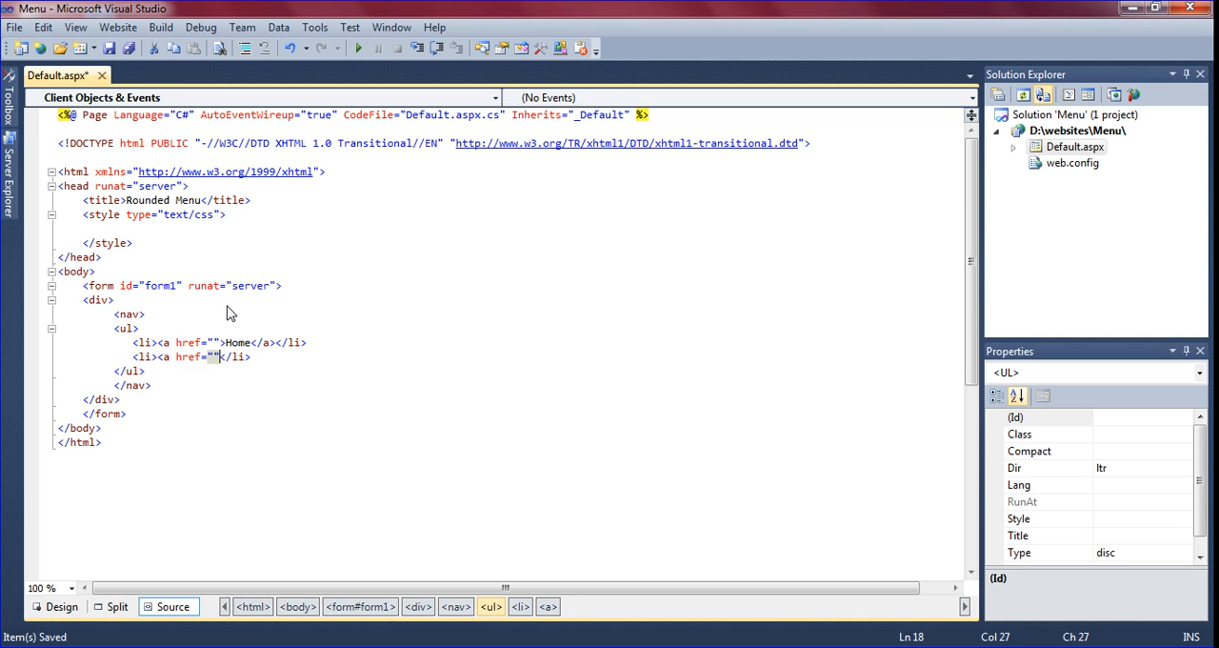
text(A</a>)
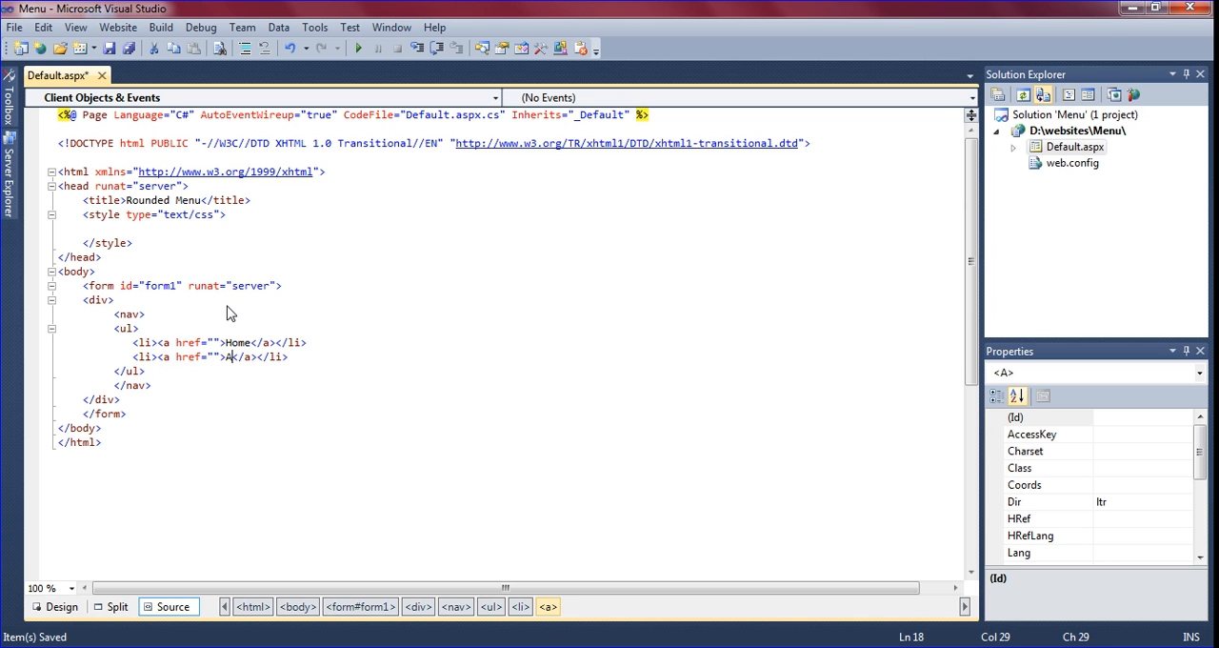
text(bout)
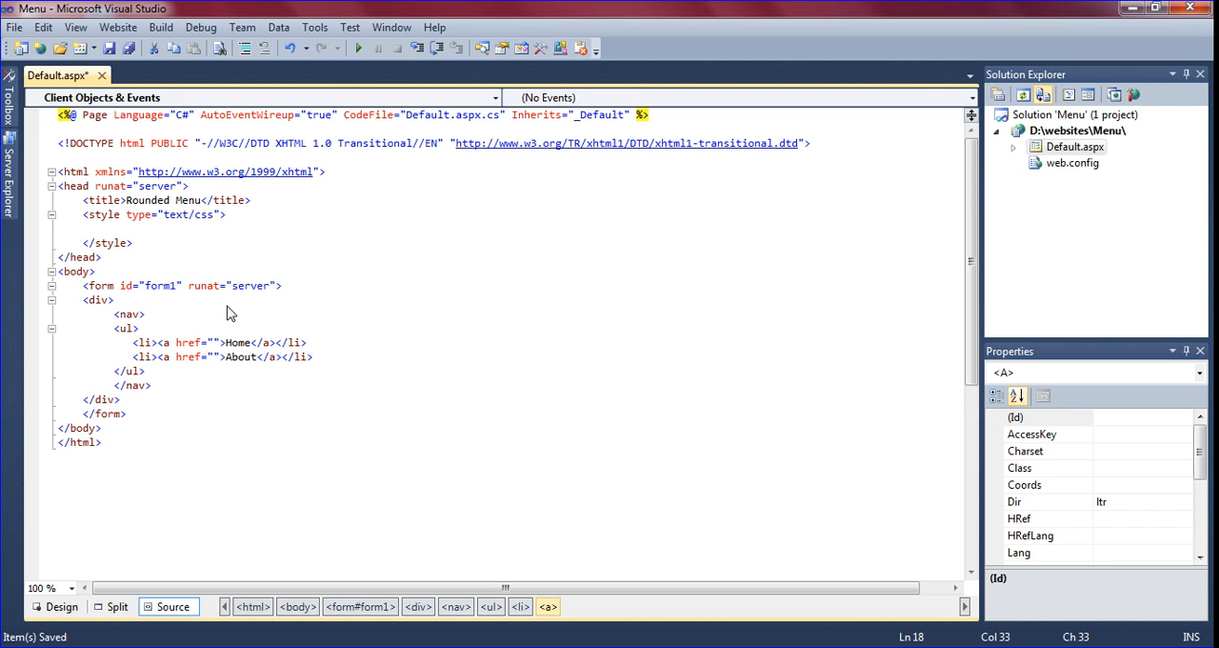
Step: Add the Portfolio, Services and Contact list items to the nav
text(<li><a href=""</li>)
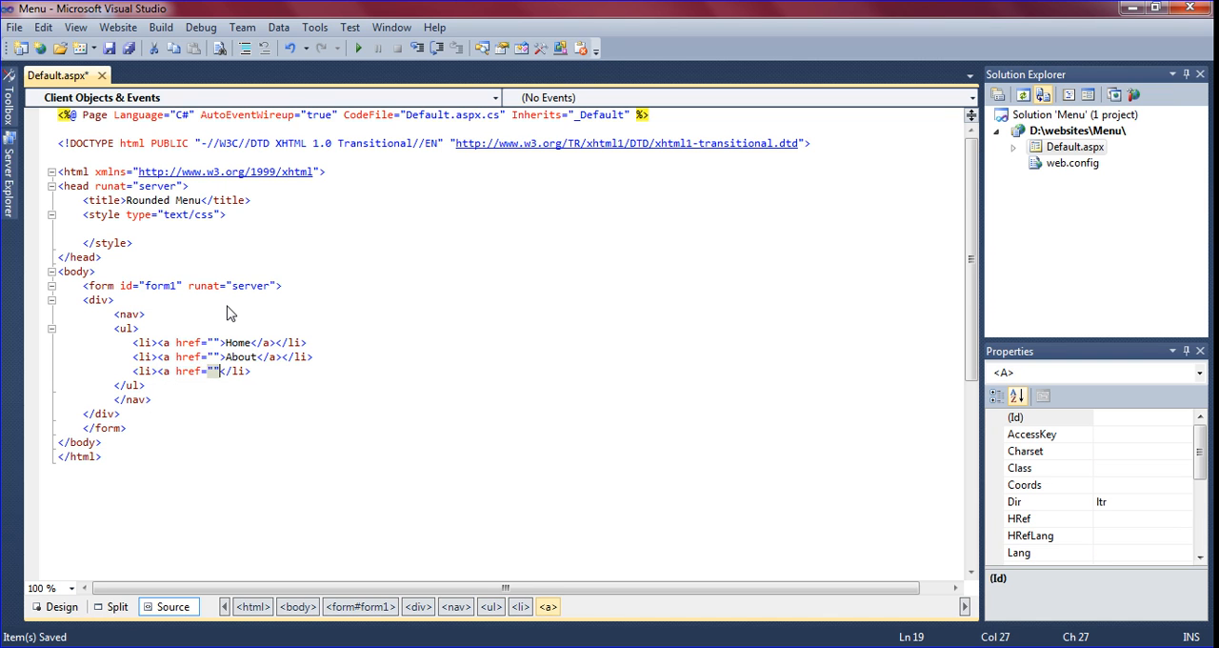
text(Po</a>)
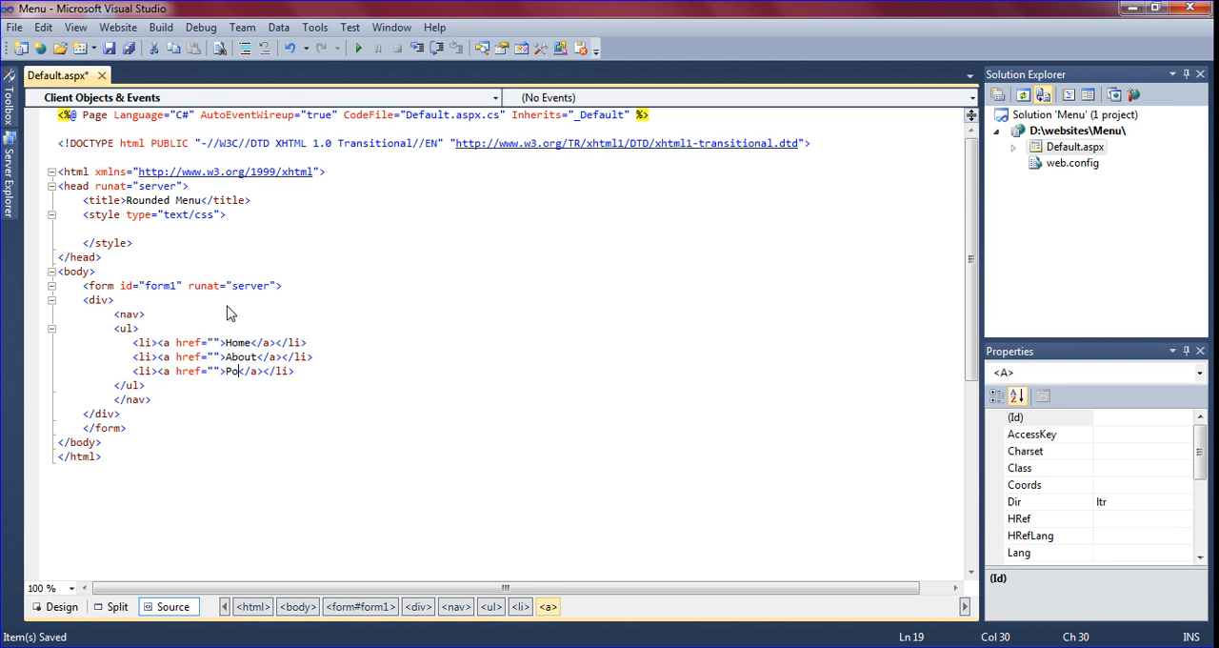
text(rtfolio)
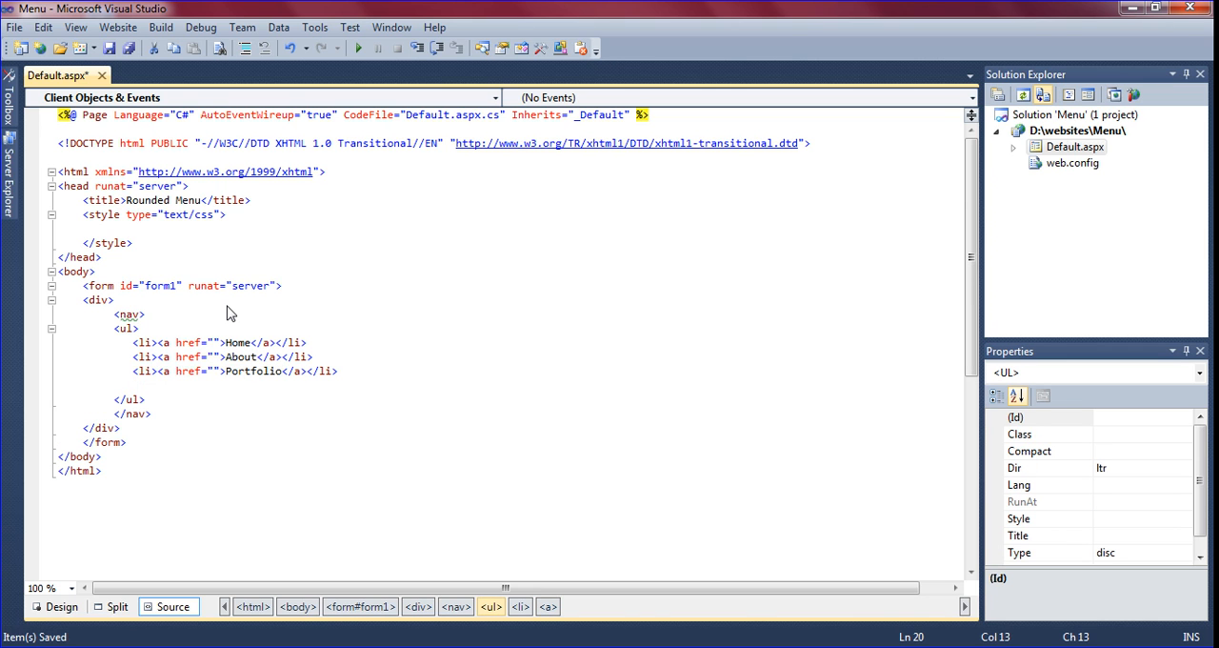
text(<li></li>)
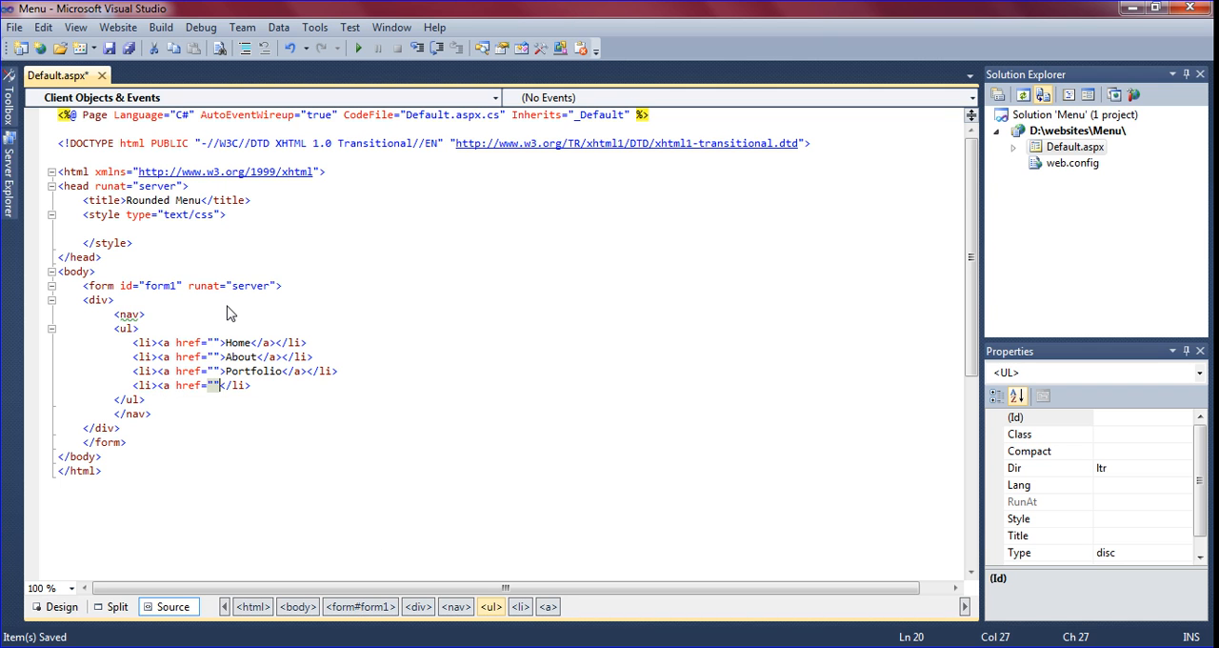
text(Services</a>)
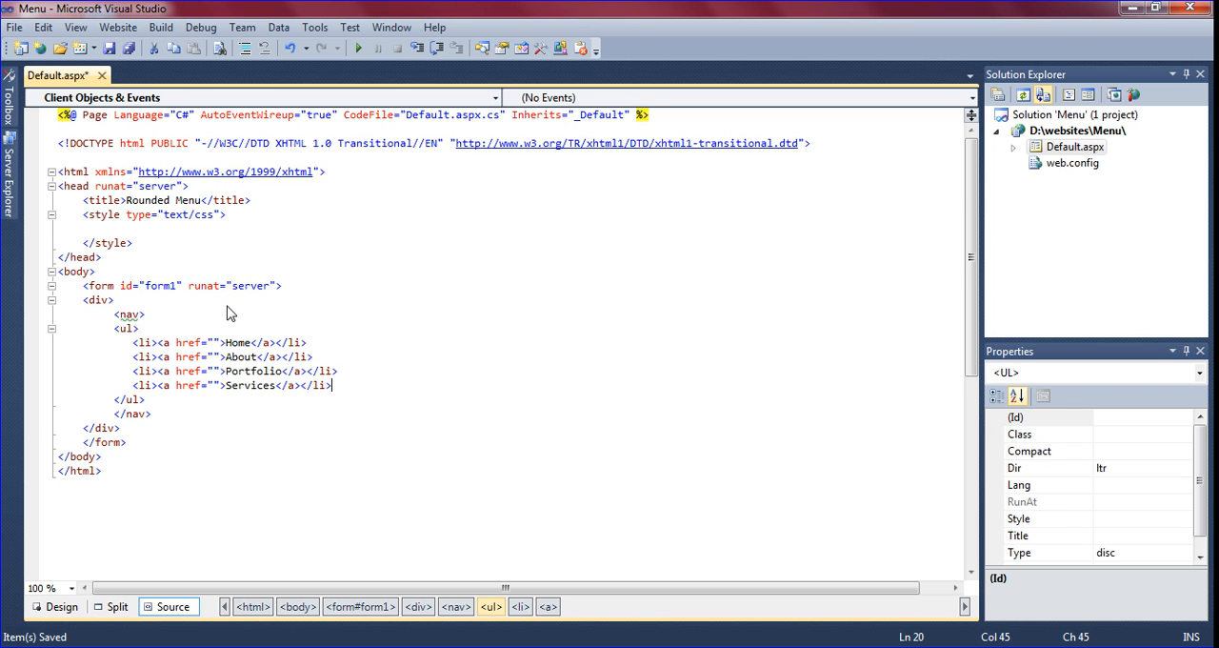
text(<li><a href=""></a></li>)
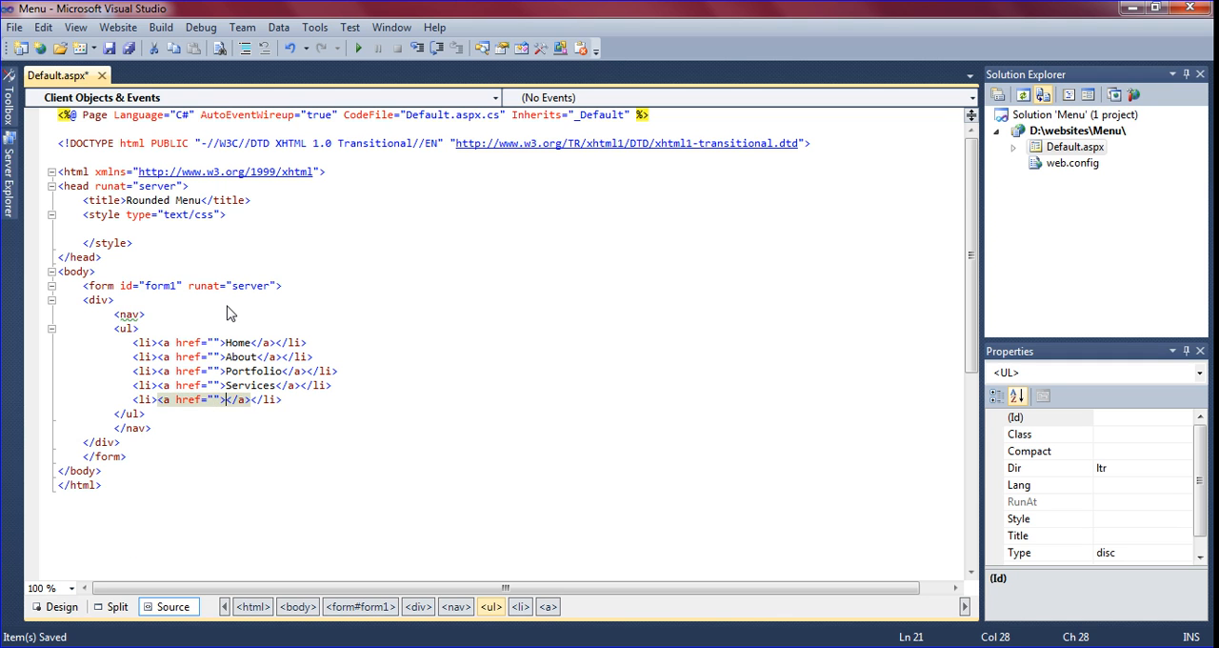
text(Contact)
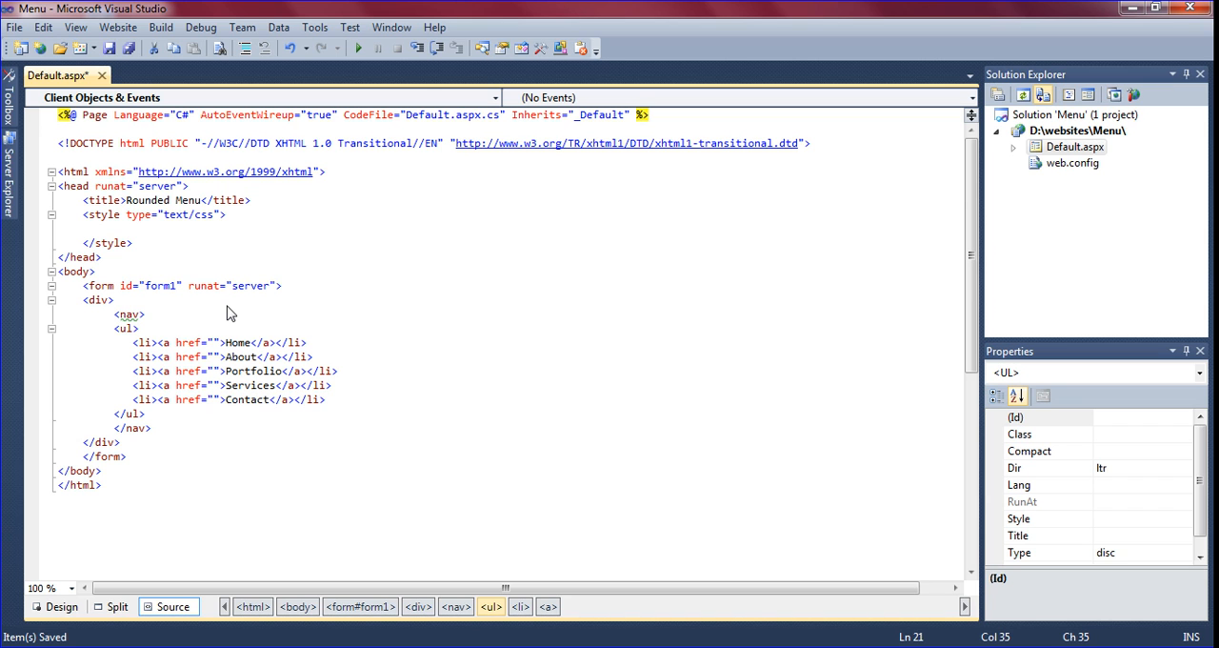
Step: Save the page and run it in the browser without debugging
click(270, 399)
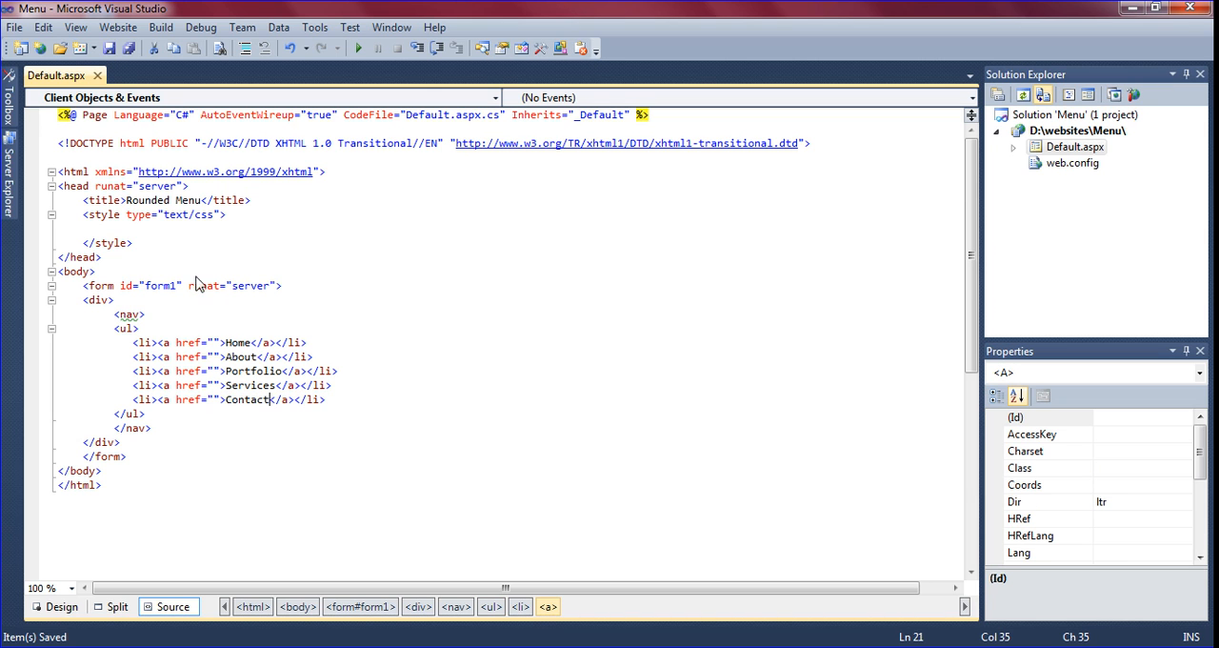
click(358, 48)
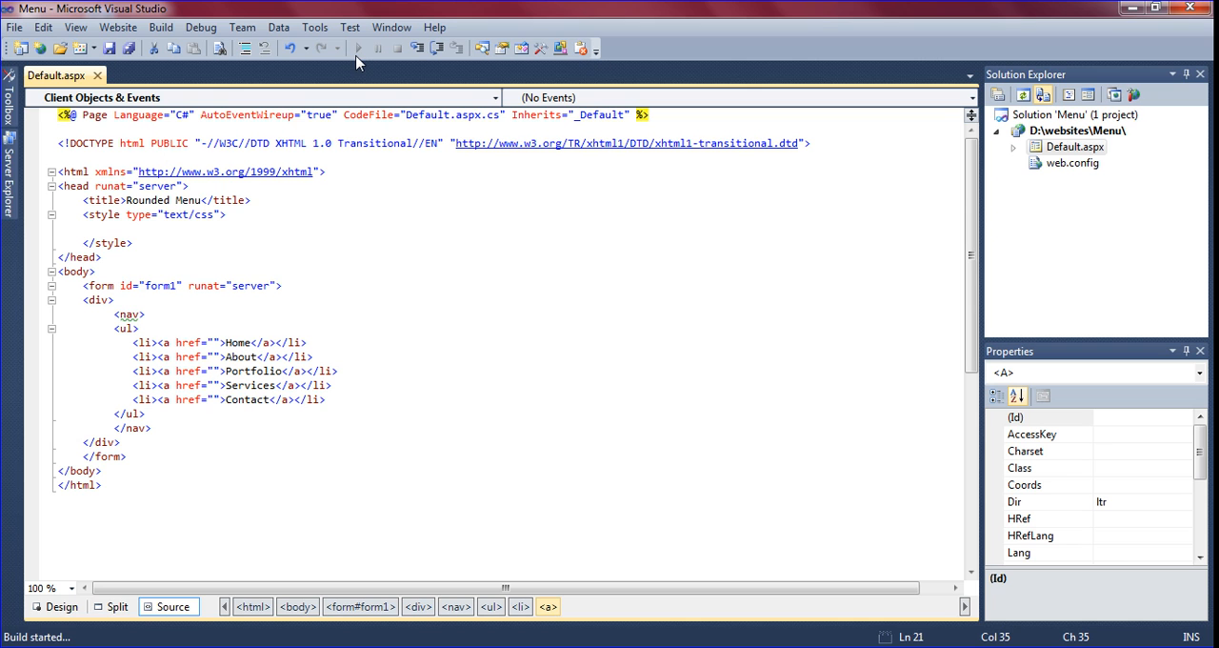
click(356, 48)
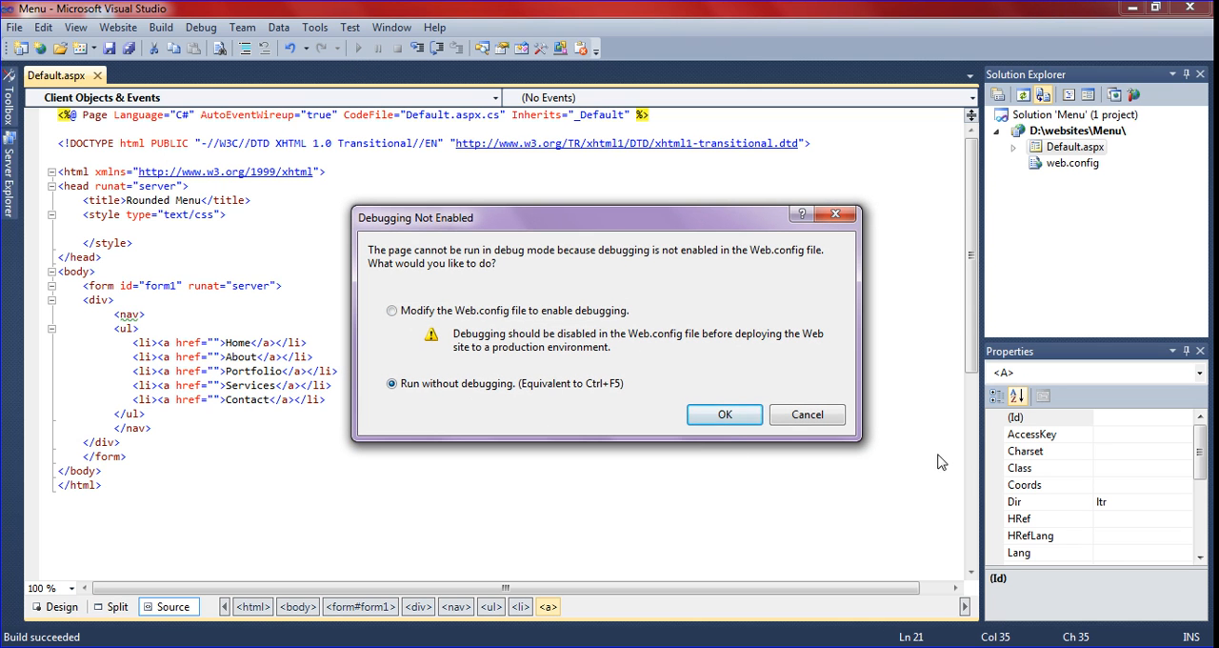
click(724, 414)
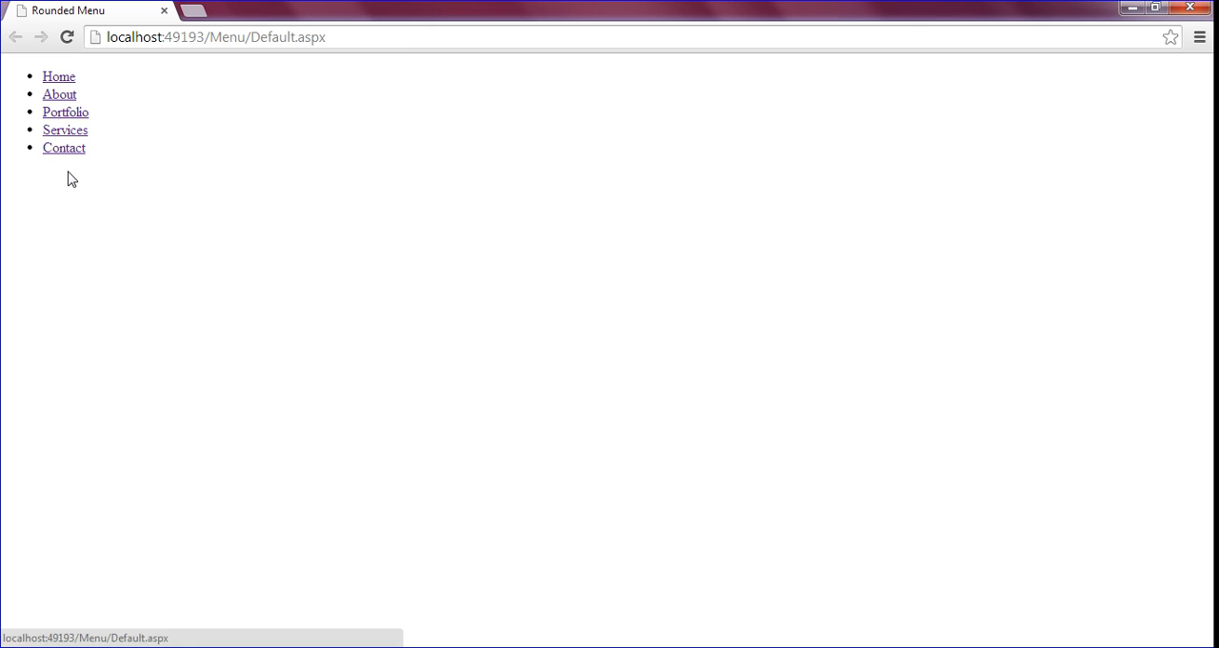
mouse_move(4, 141)
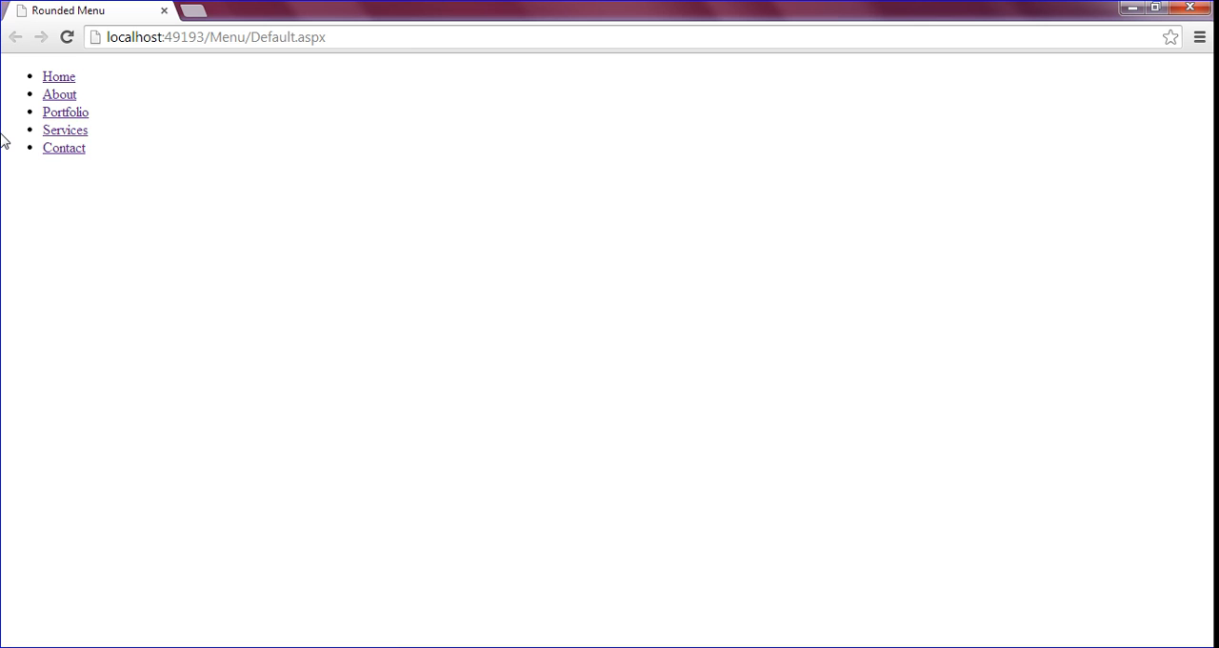
mouse_move(108, 112)
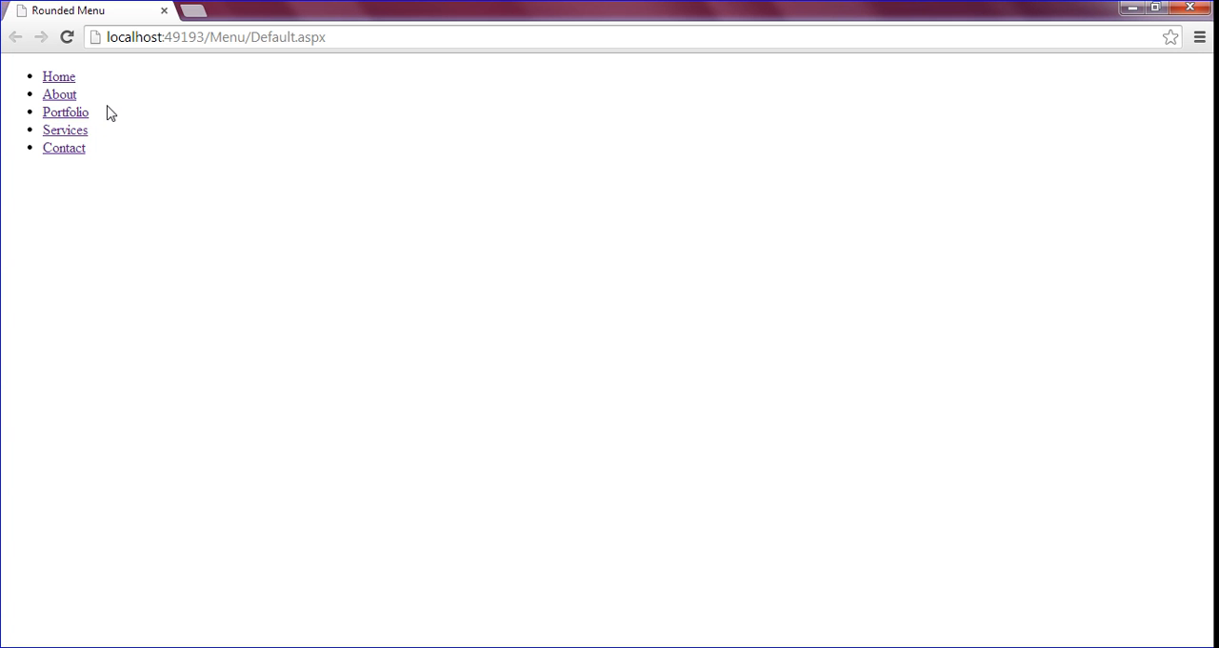
mouse_move(521, 168)
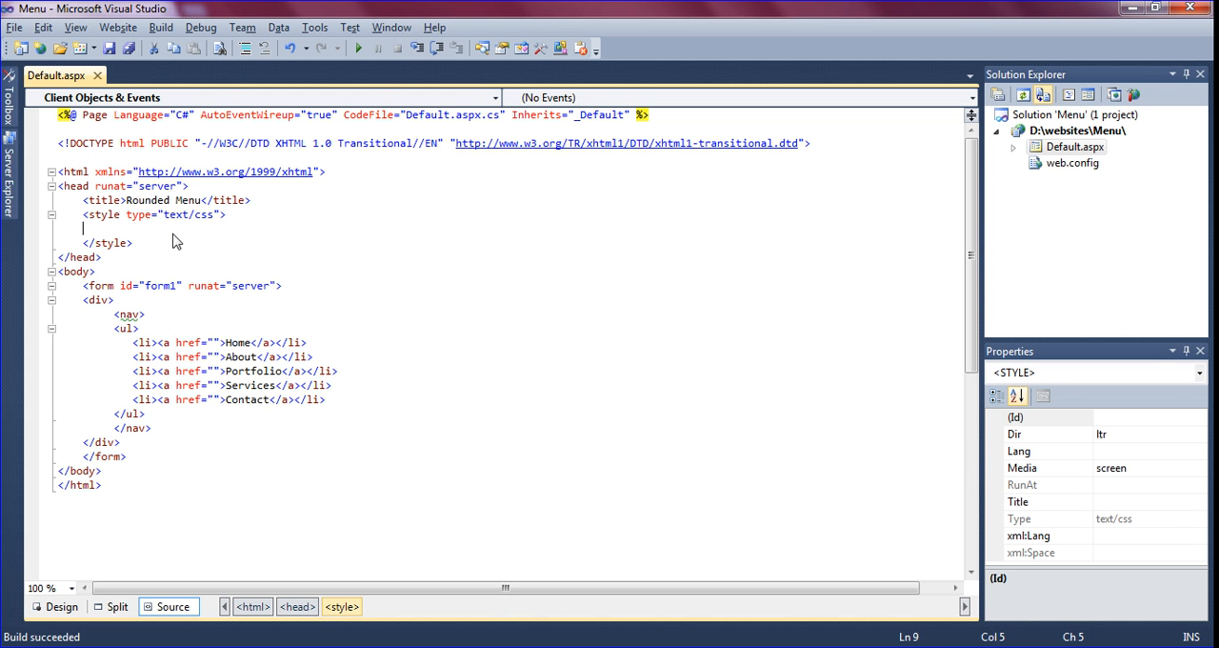
Step: Give the nav rule width 500px and margin 0 auto, then save Default.aspx
text(n)
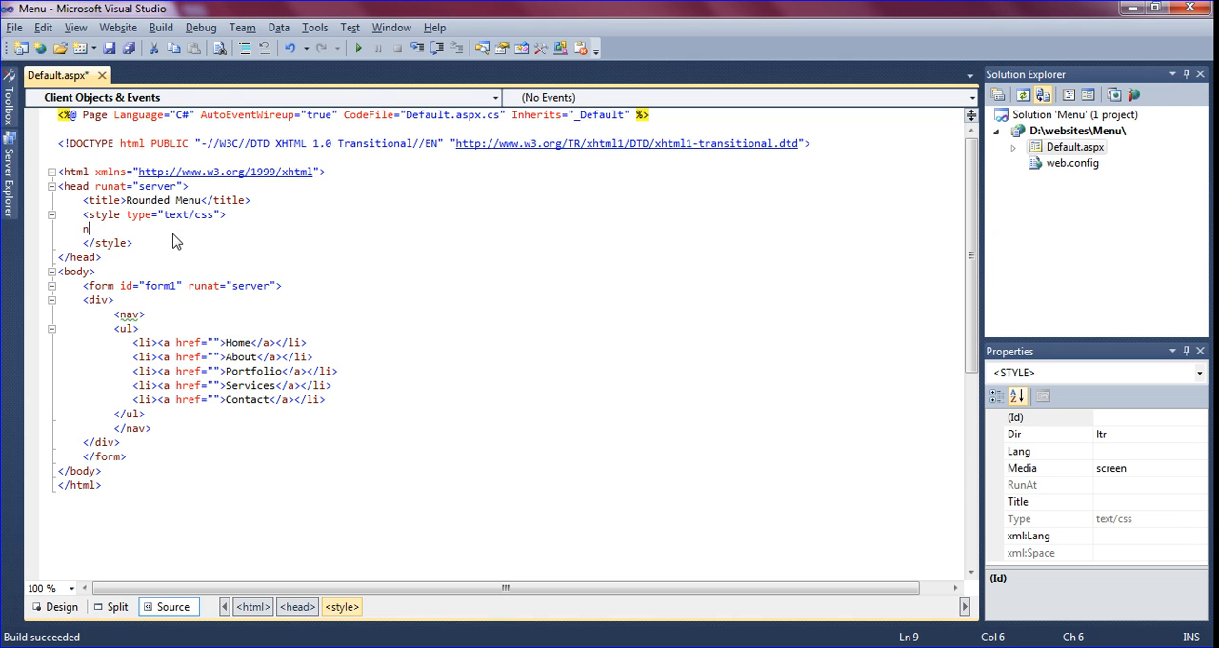
text(nav)
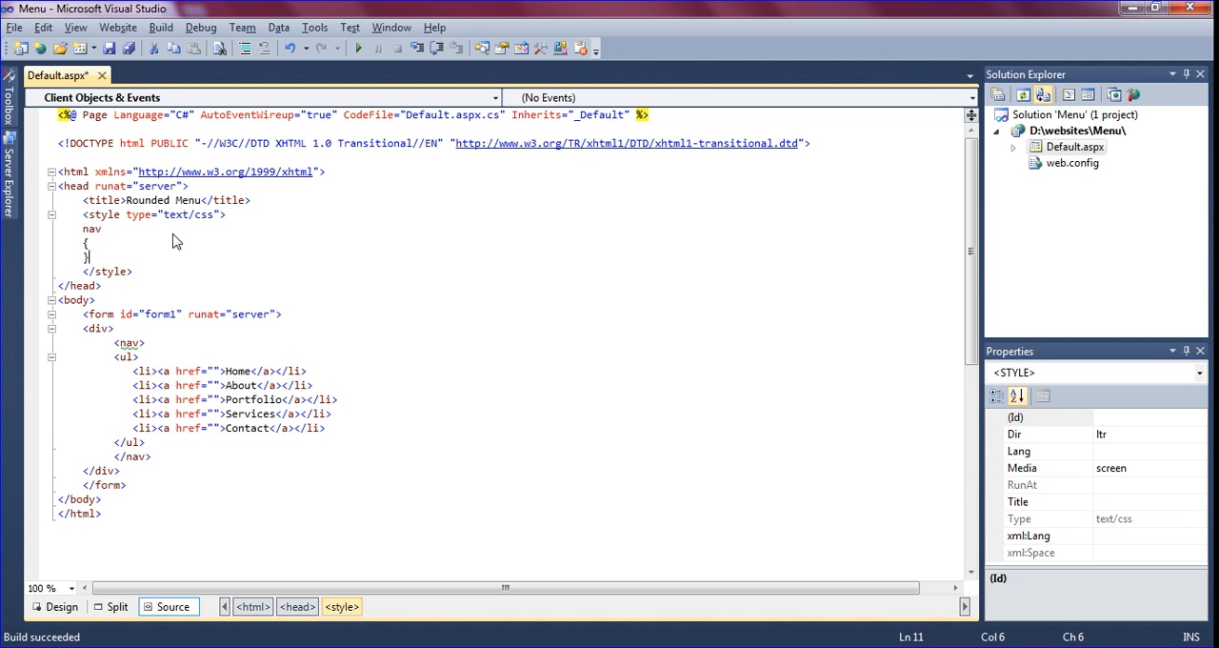
text(width: 5)
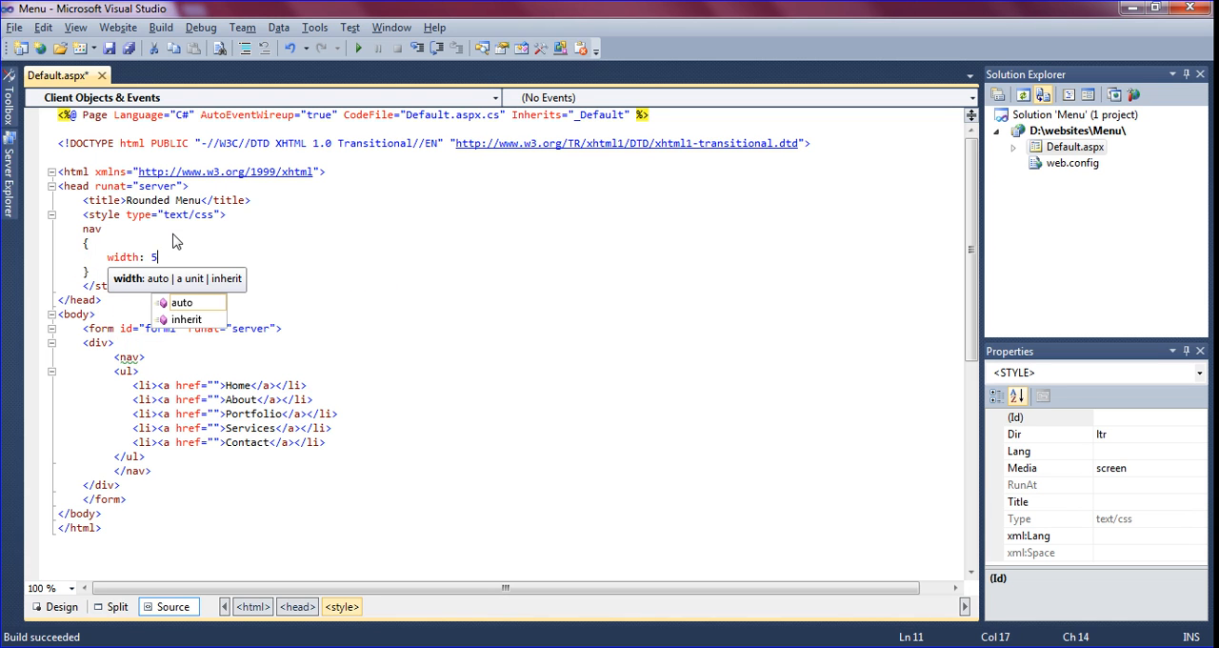
text(00px;)
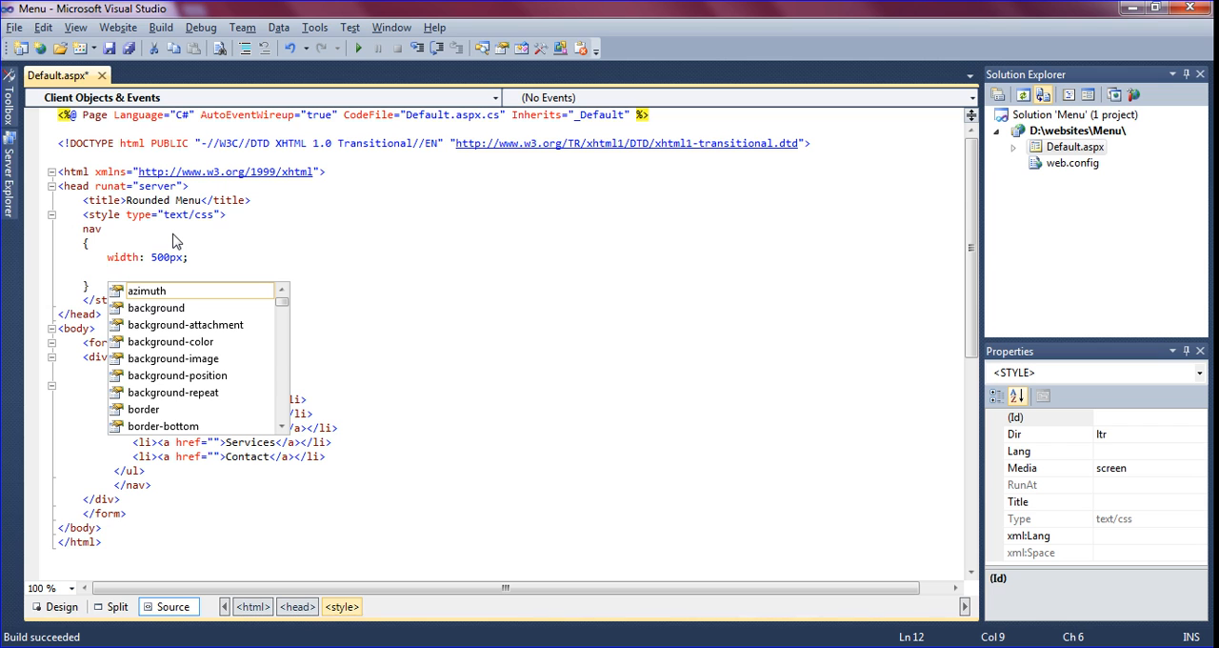
text(margin:)
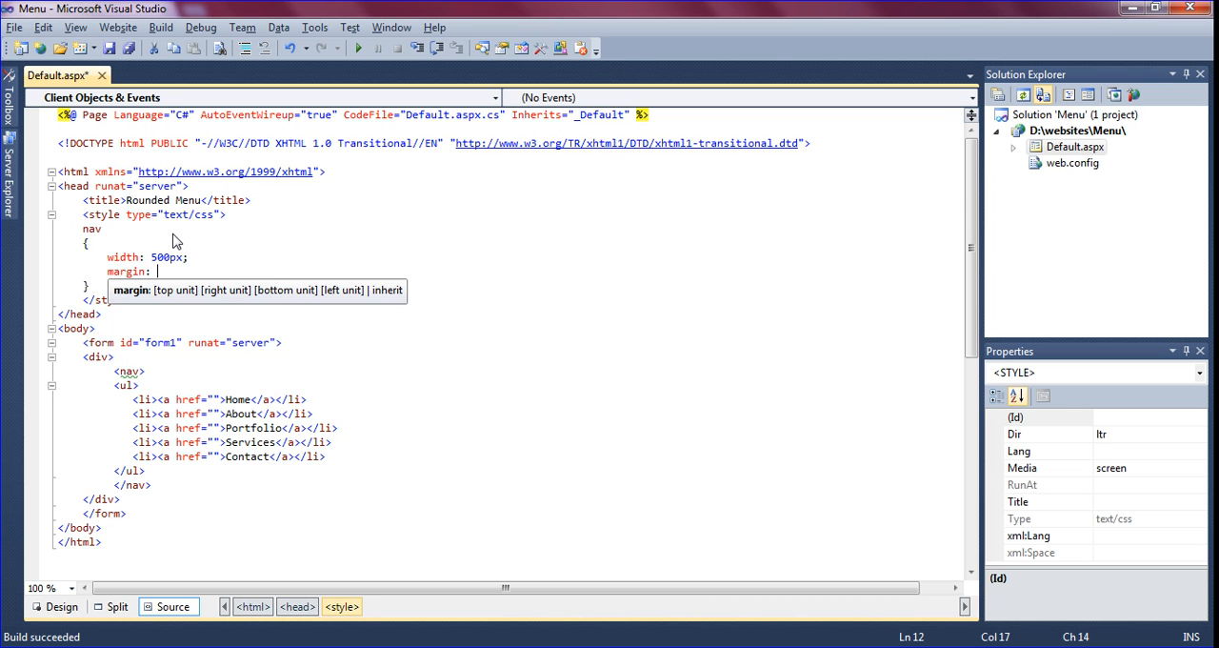
text(0)
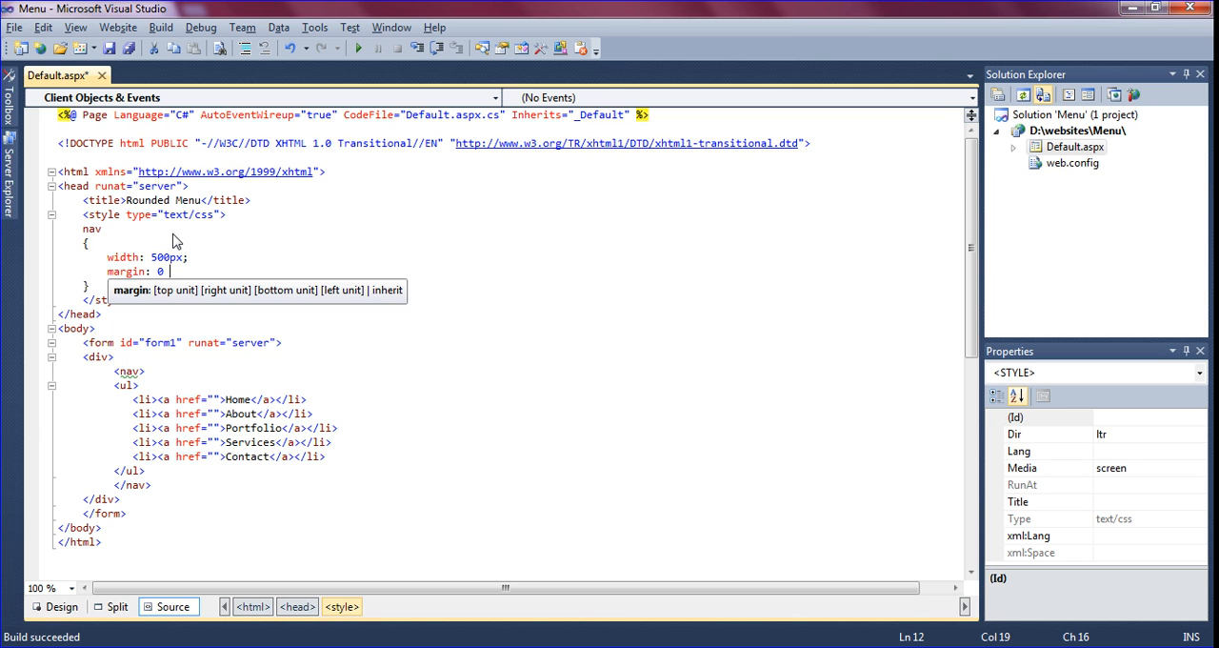
text(auto)
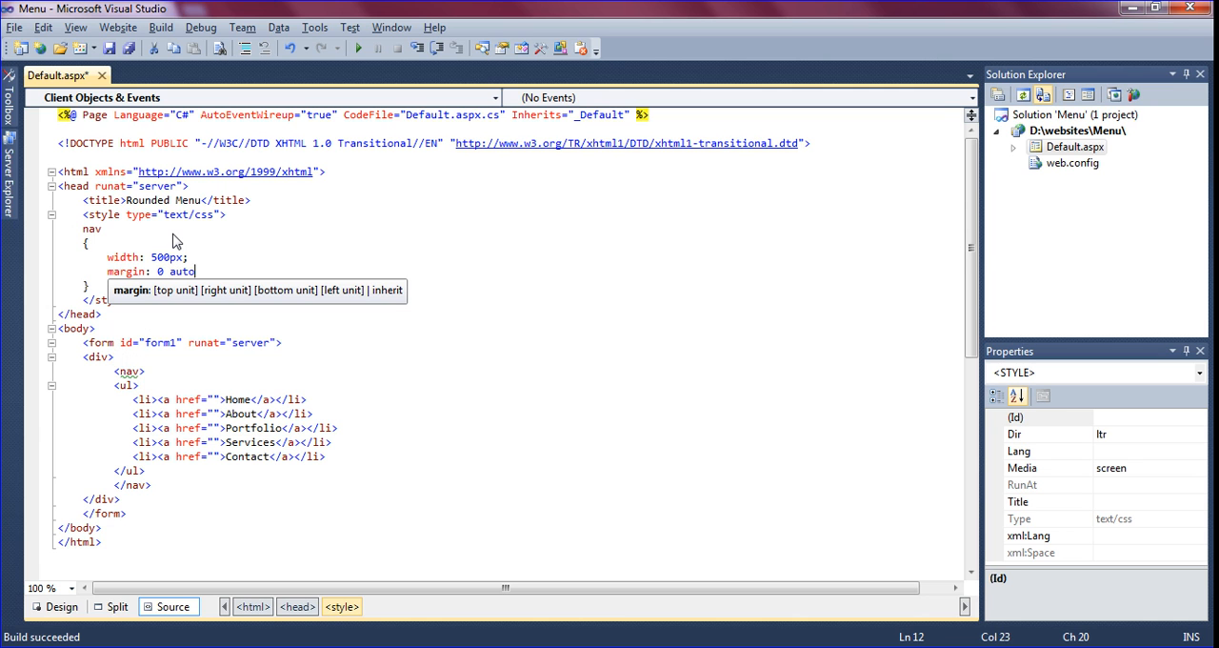
key(enter)
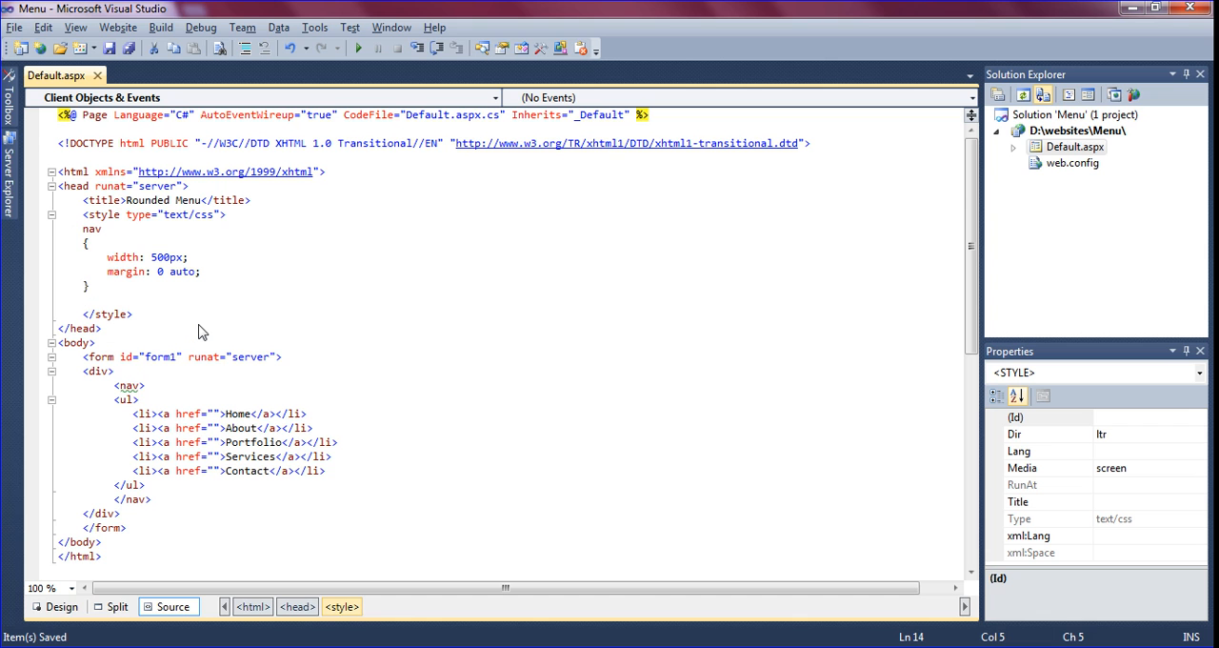
Step: Add rules ul { margin: 10px } and ul li { display: inline-block }, then preview
text(ul)
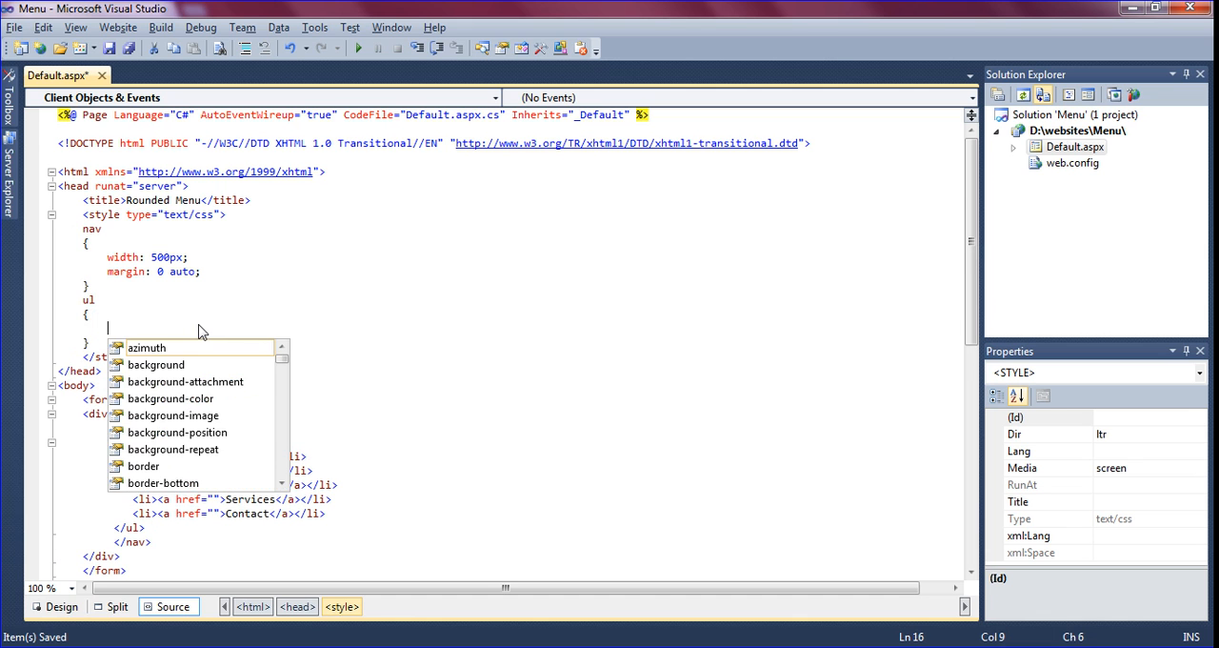
text(margin)
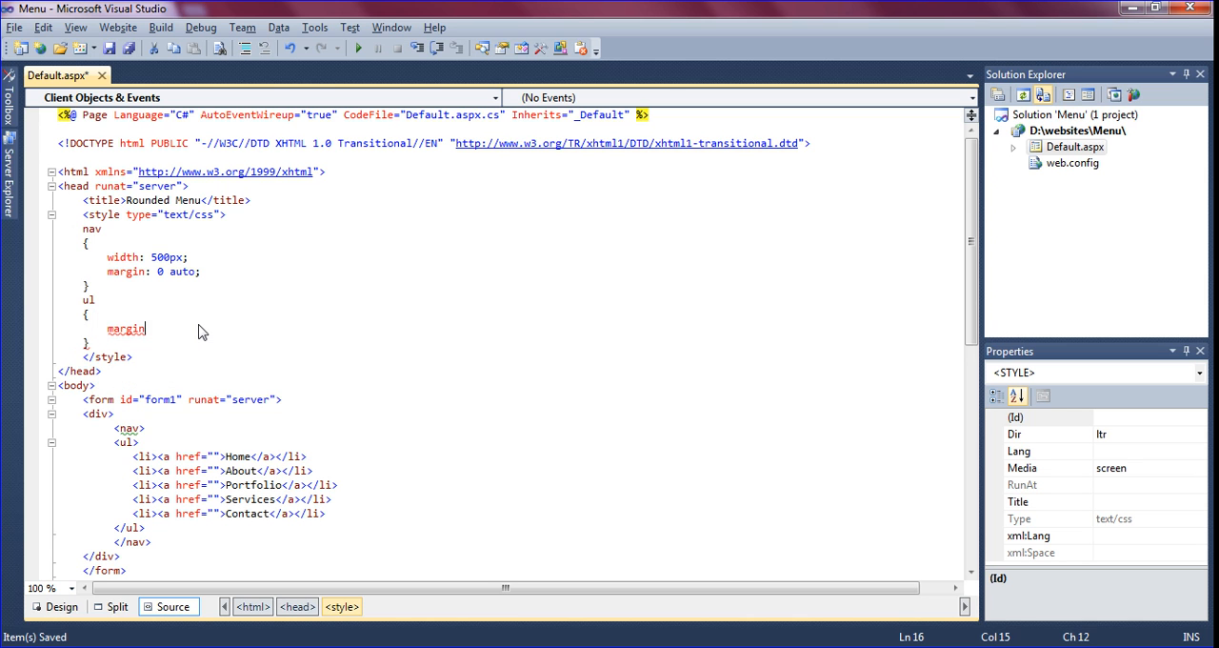
text(: 10px;)
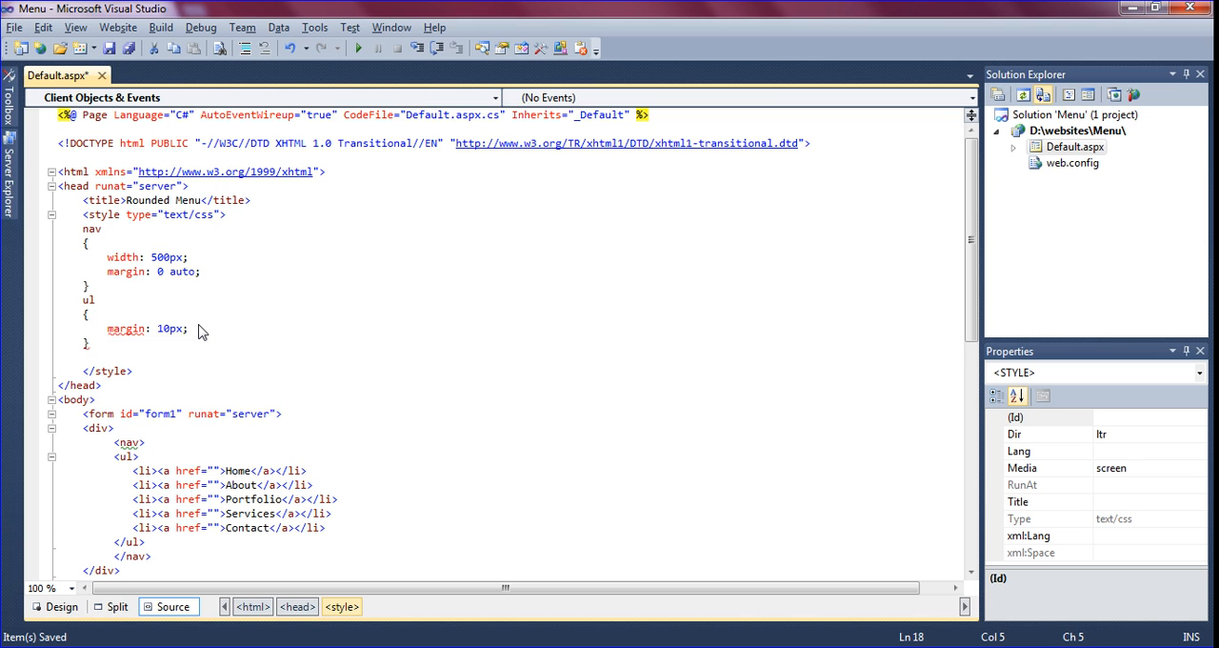
text(ul li)
text({)
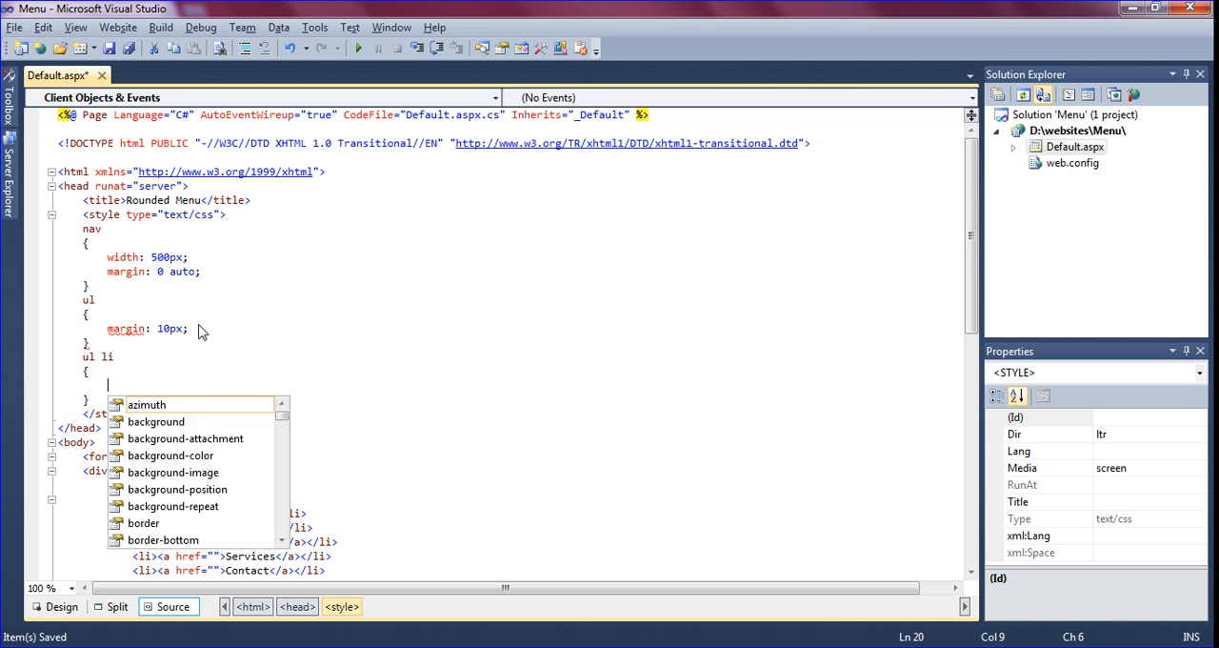
text(display: inline-block;)
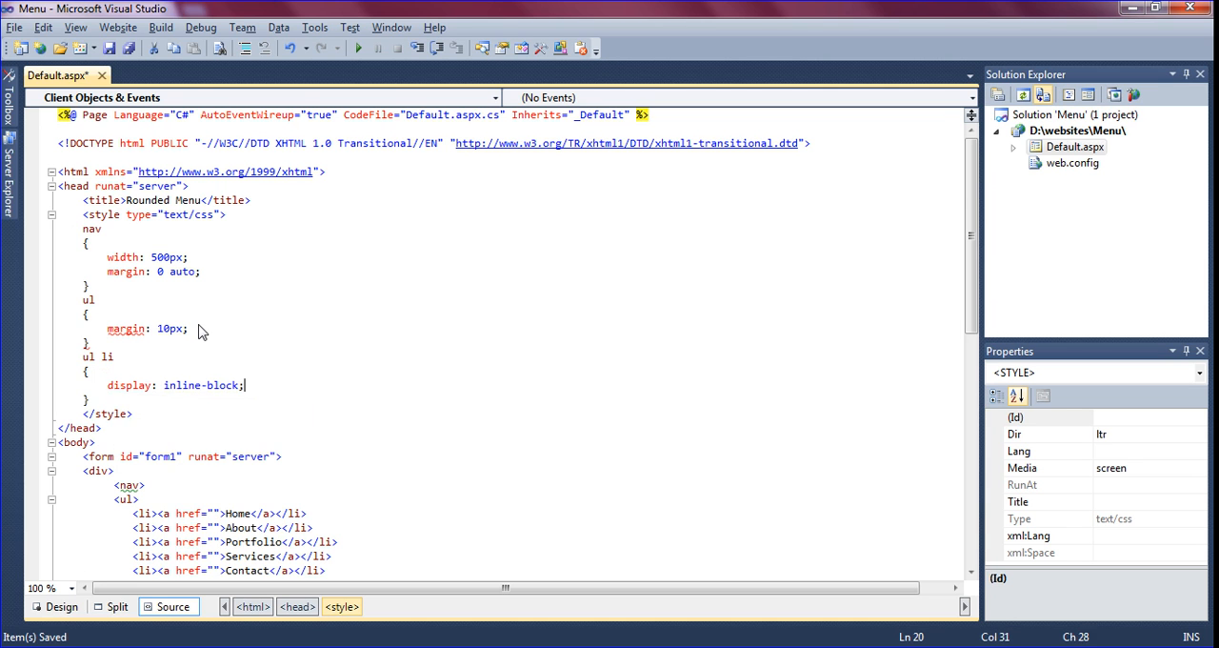
click(88, 400)
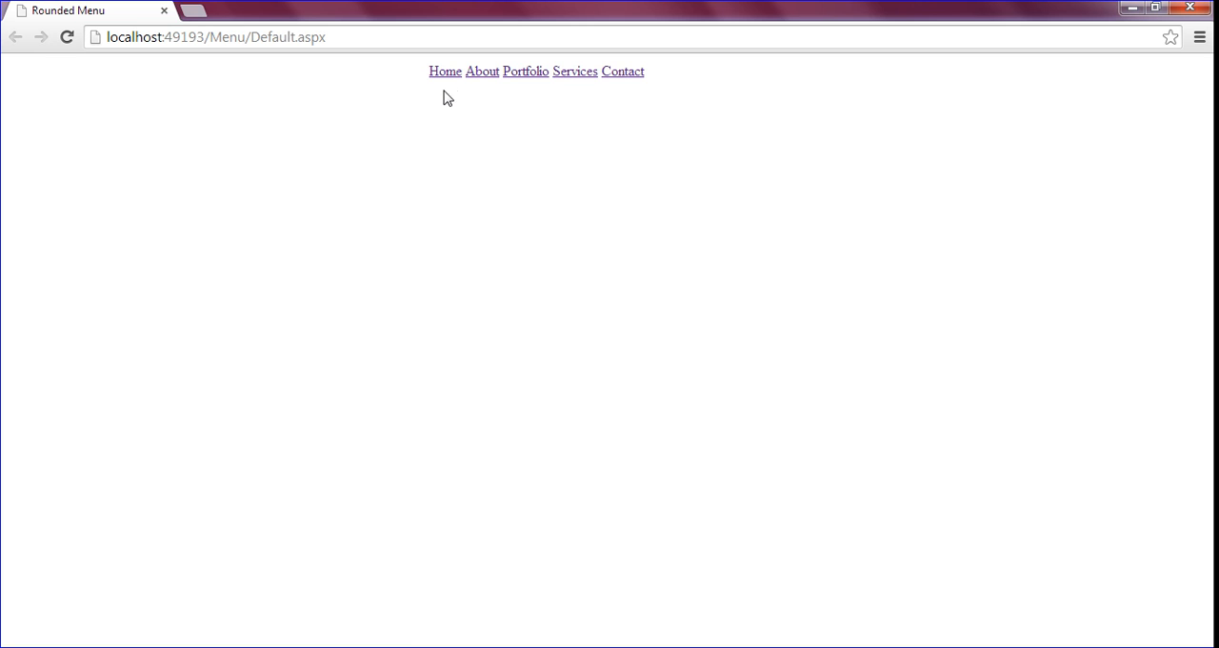
mouse_move(445, 72)
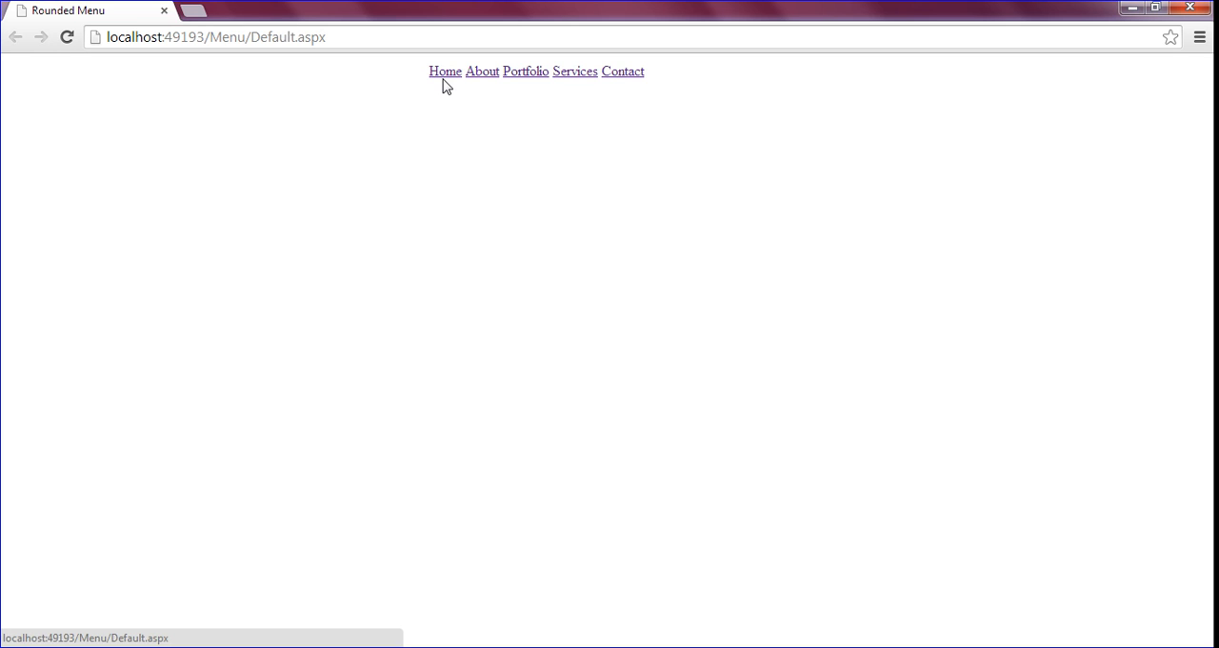
mouse_move(441, 91)
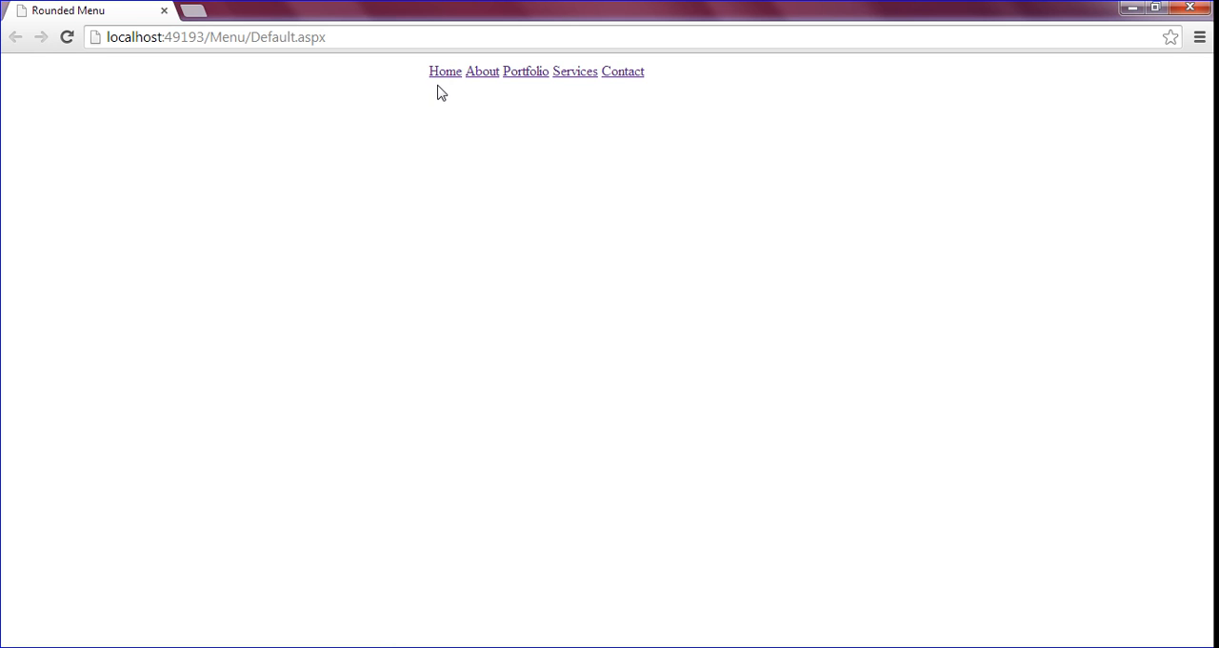
mouse_move(492, 212)
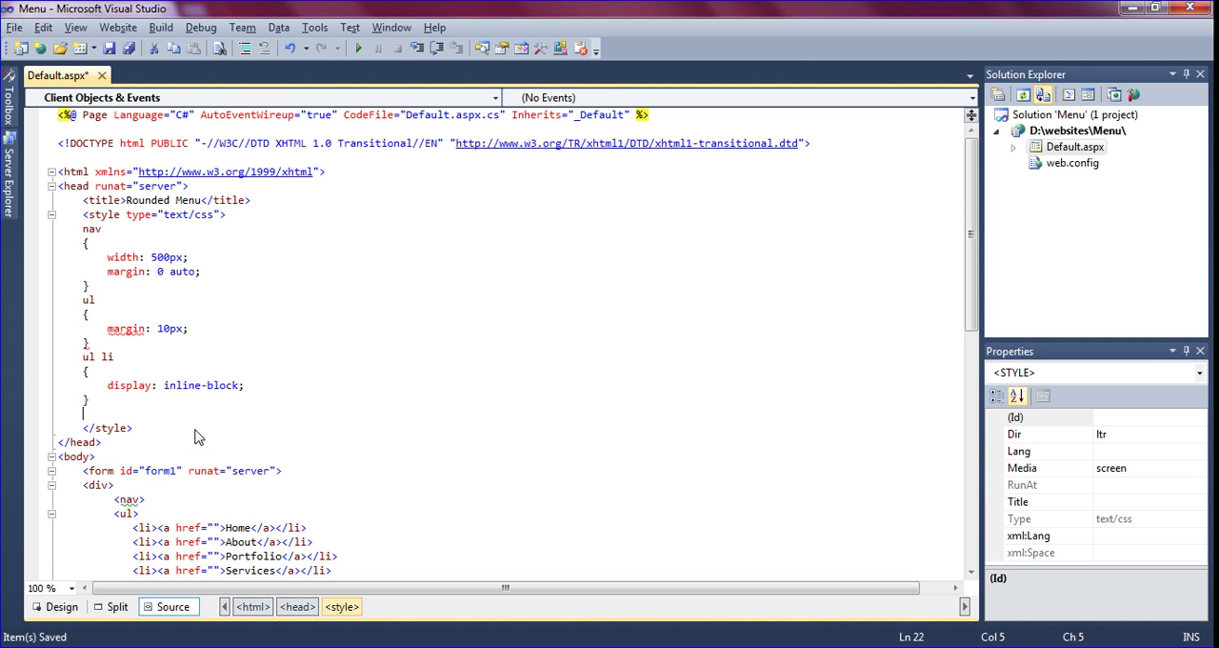
Step: Create a ul li a rule with background #09a, color #000, padding 10px 20px
text(ul li a)
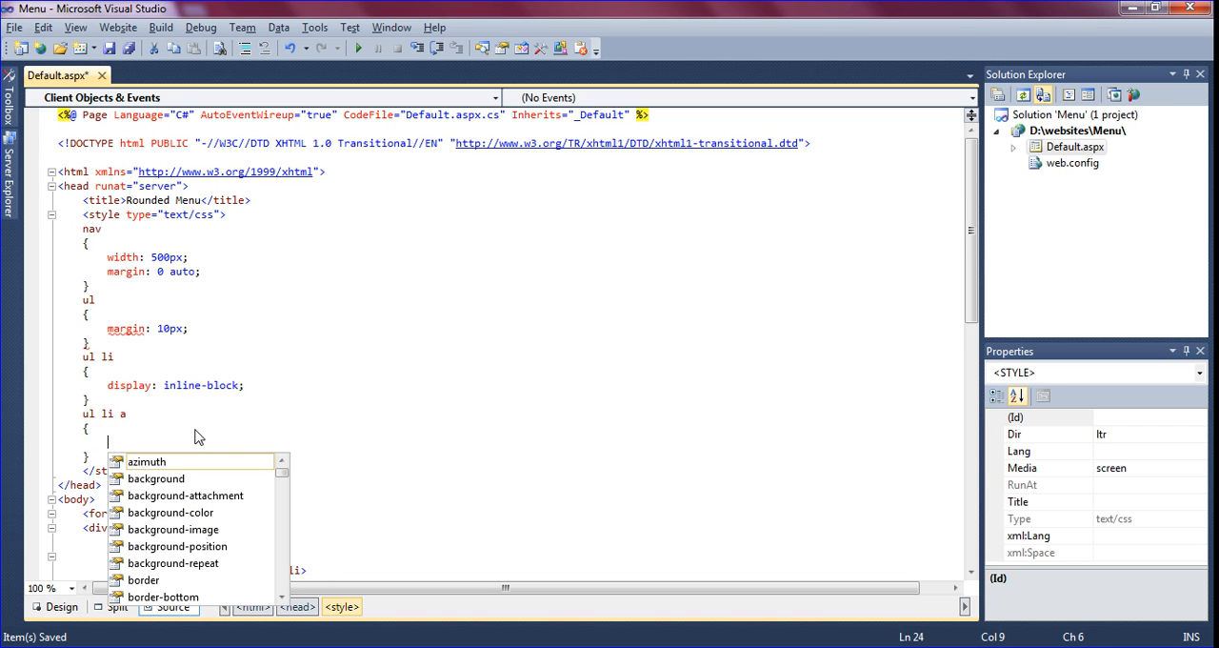
mouse_move(146, 461)
text(background:)
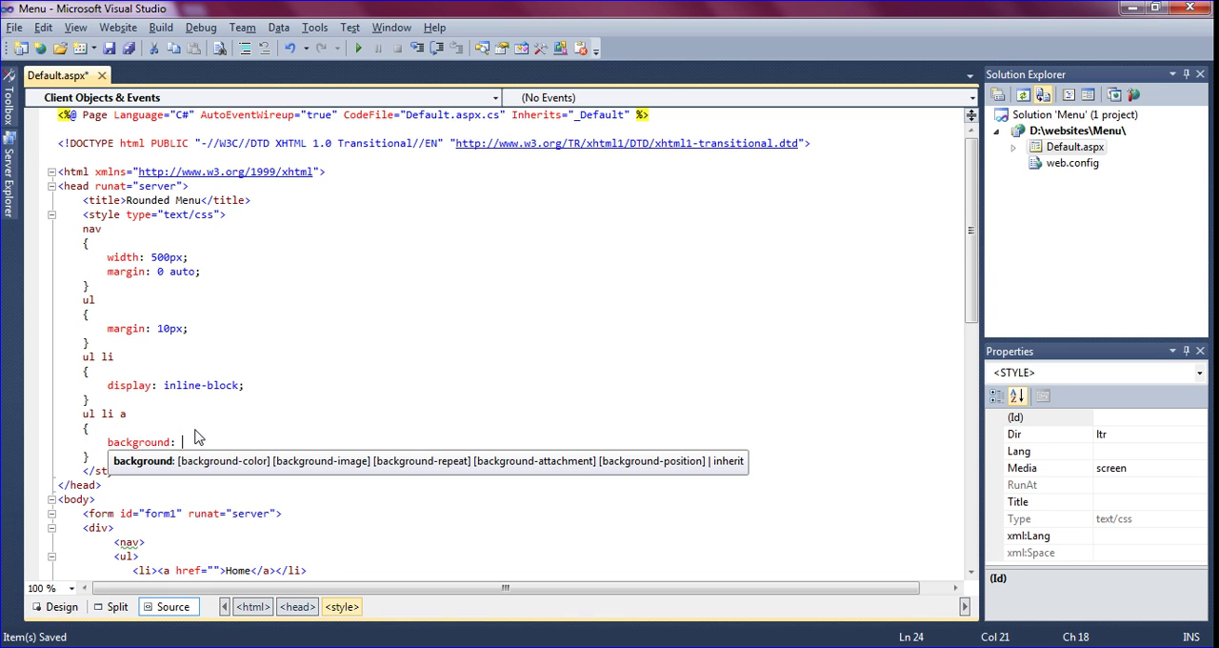
text(#00a;)
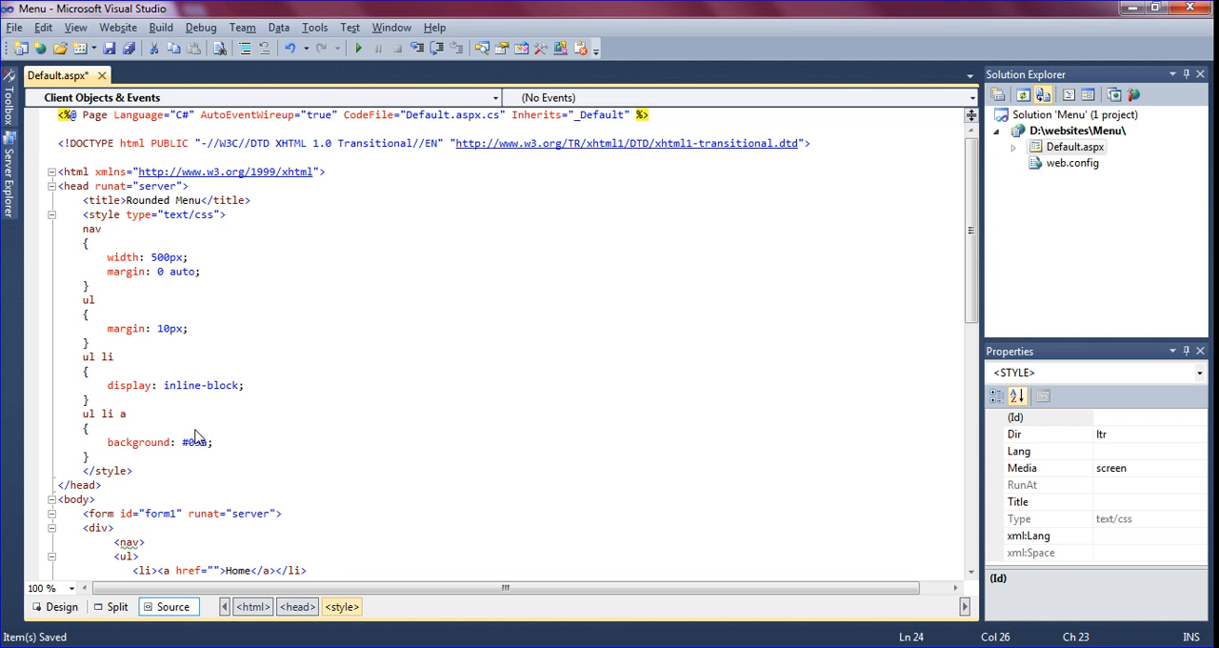
text(color:)
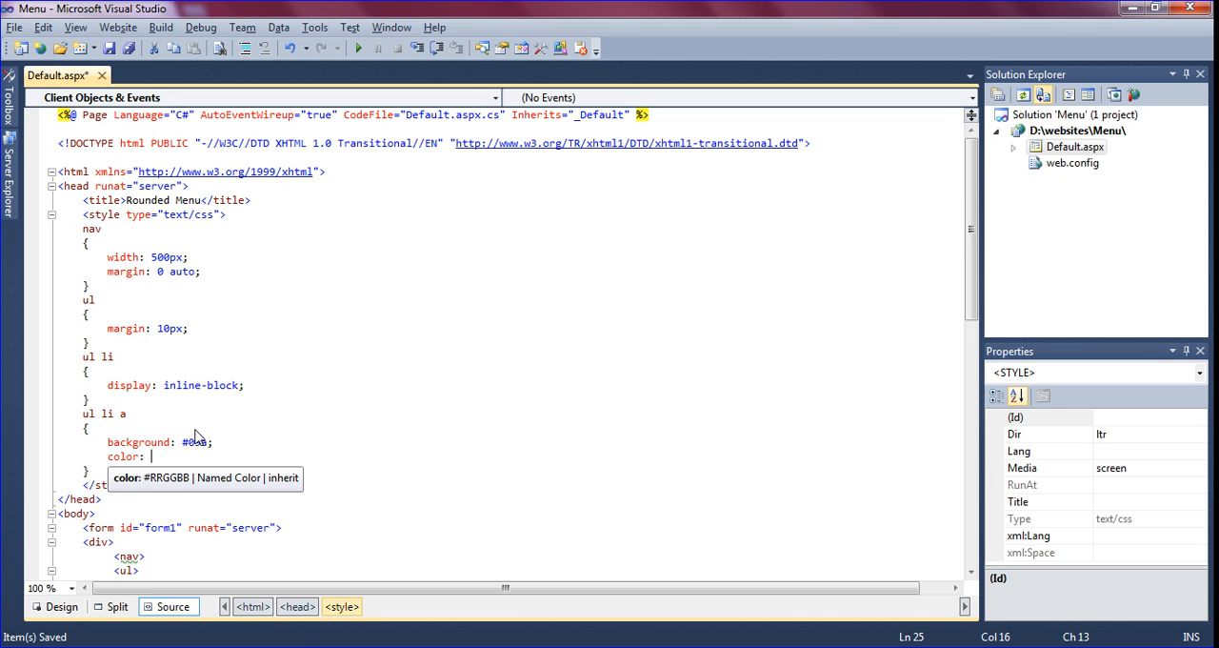
text(#)
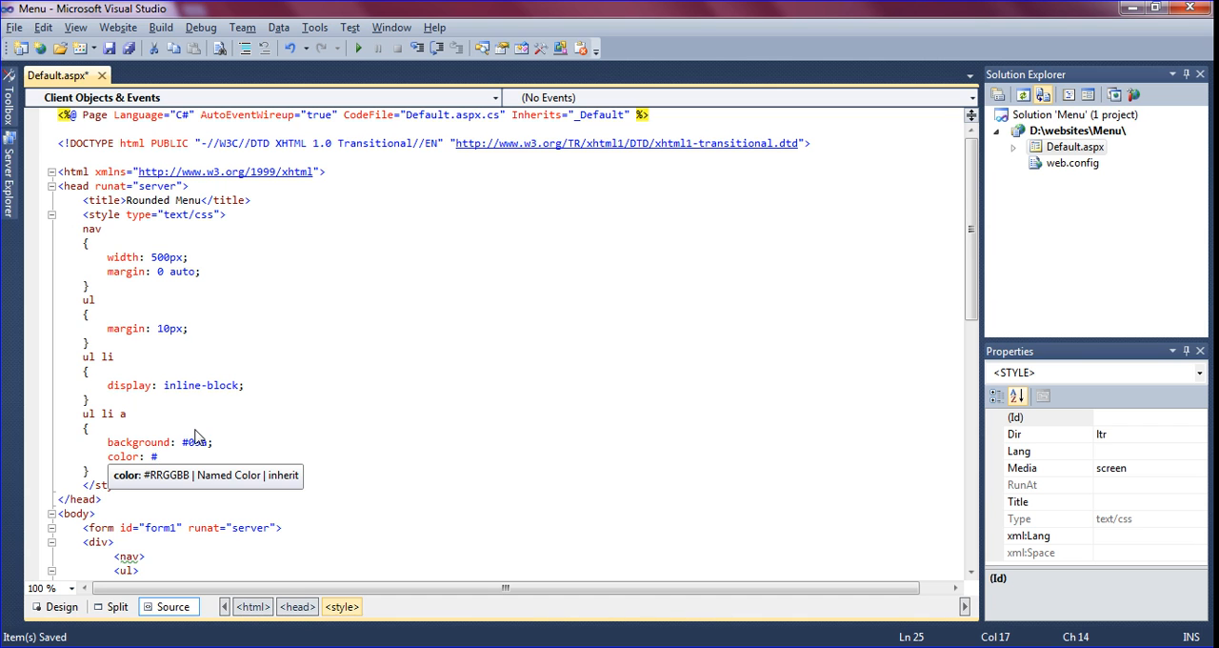
text(000;)
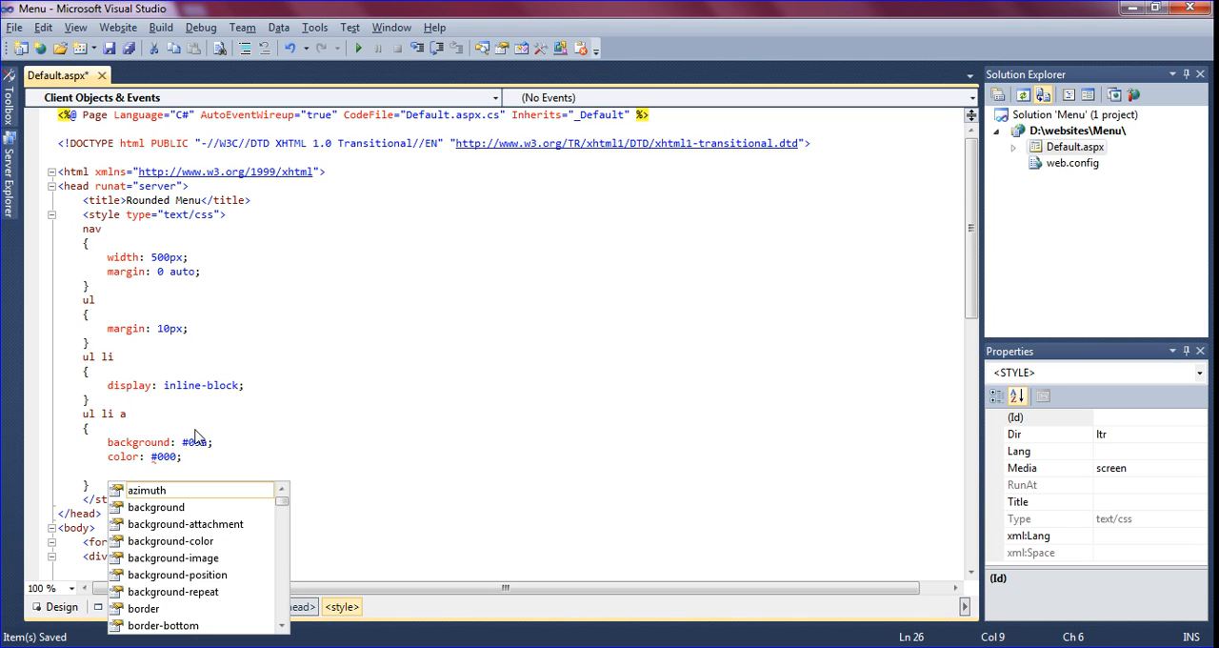
text(padding:)
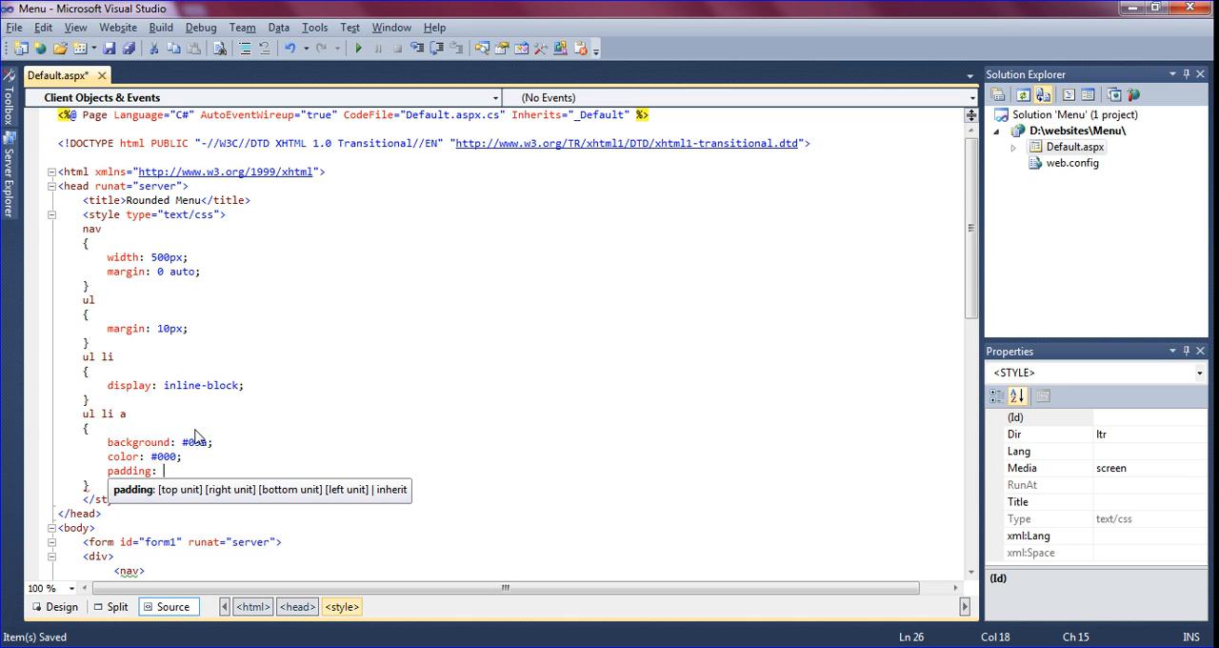
text(10px)
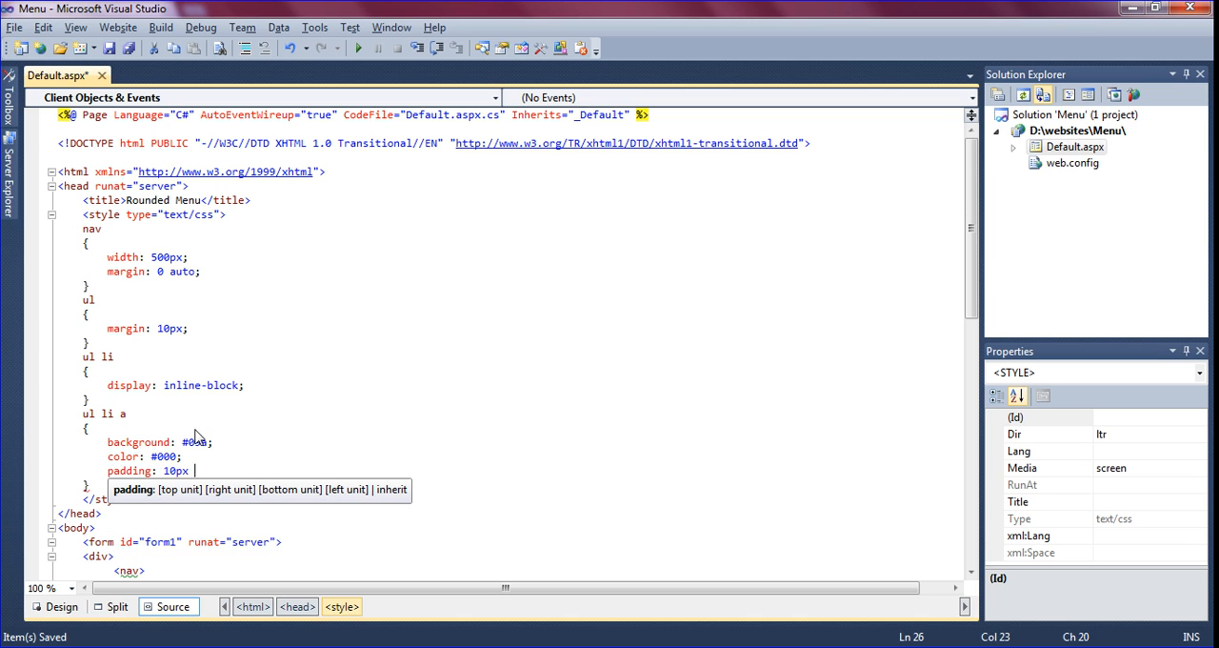
text(20)
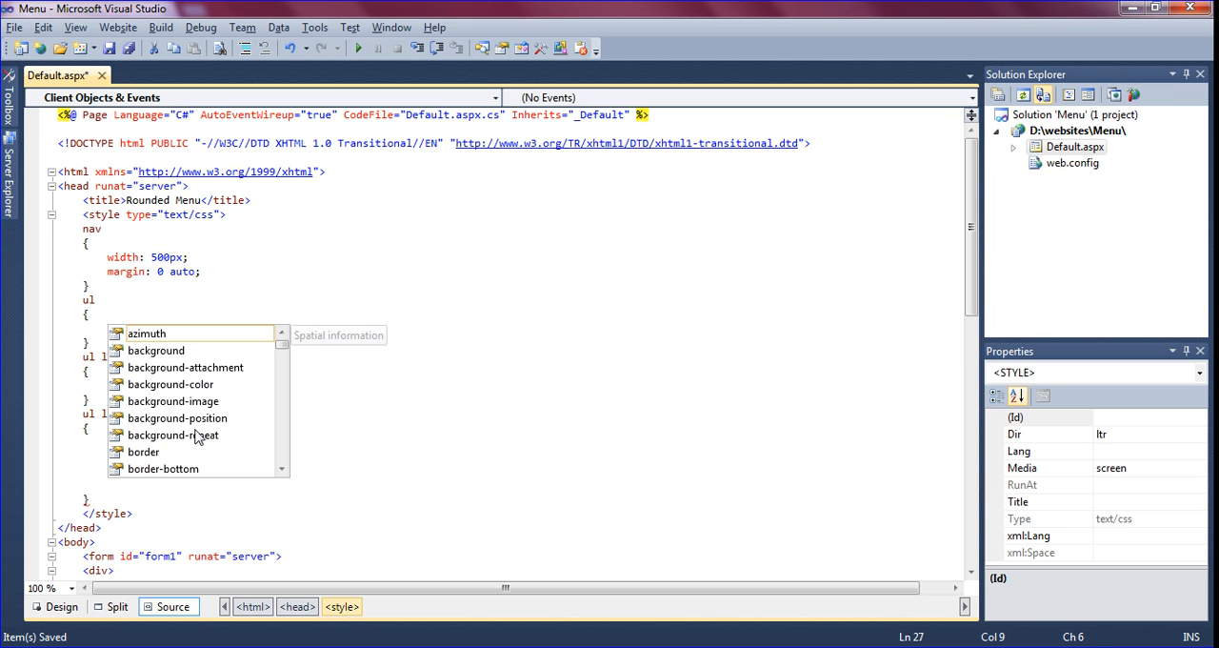
Step: Add text-decoration: none to the ul li a rule, correcting typos
text(text-ali)
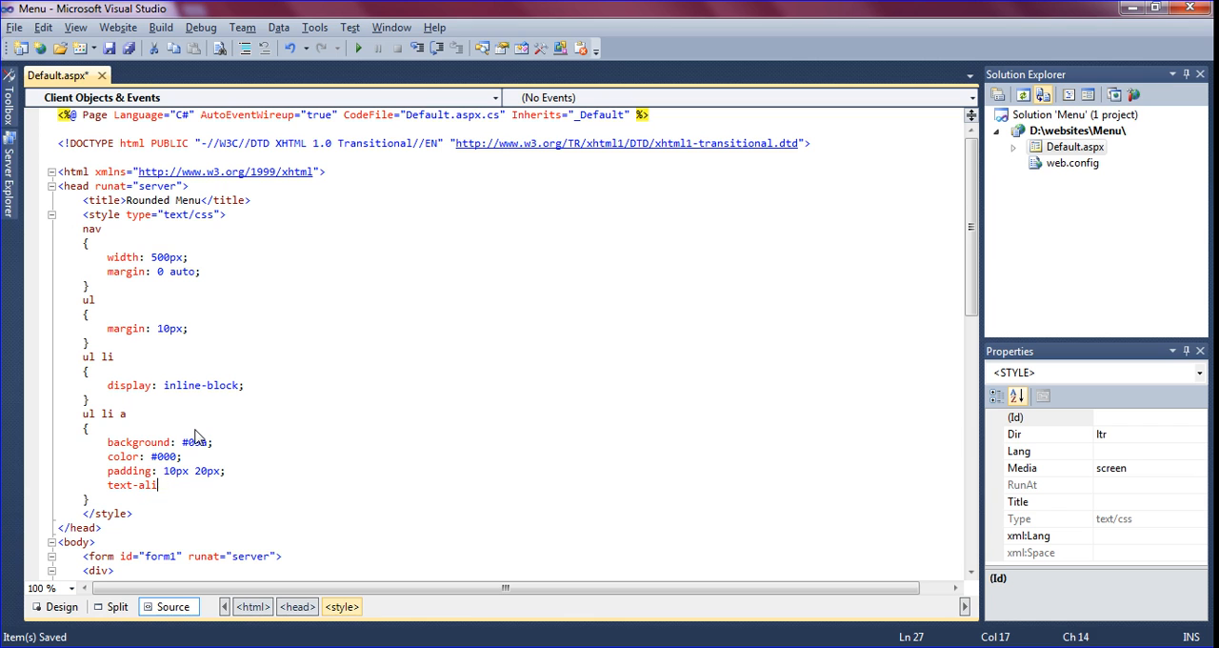
key(backspace)
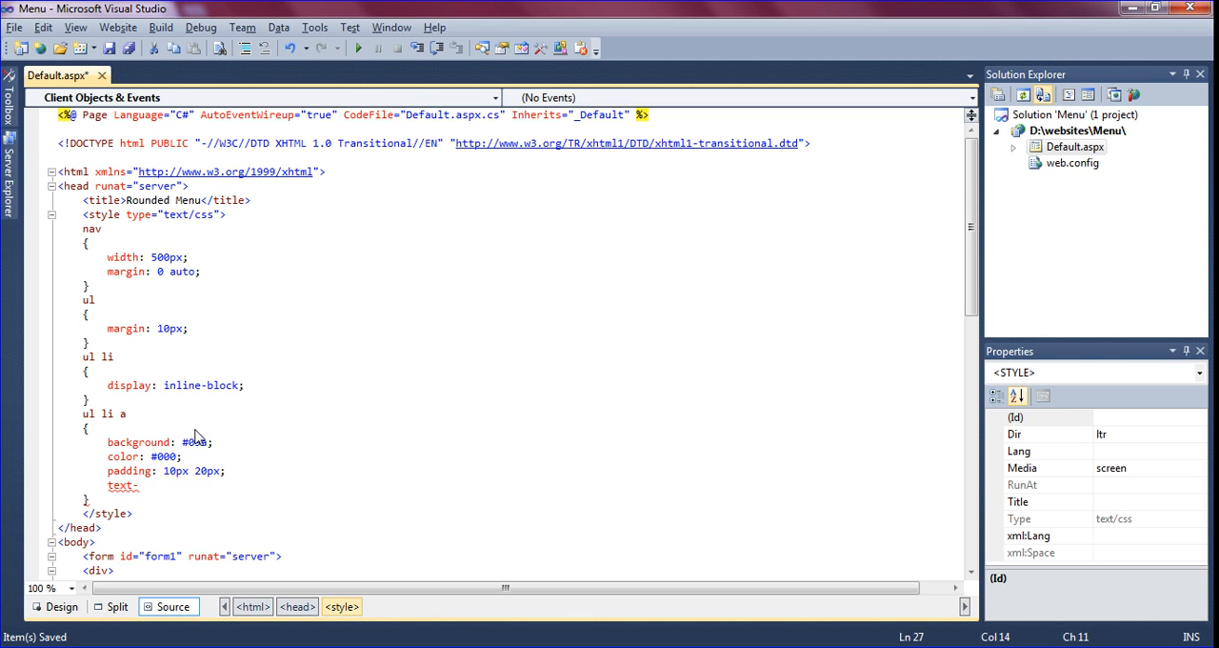
text(underli)
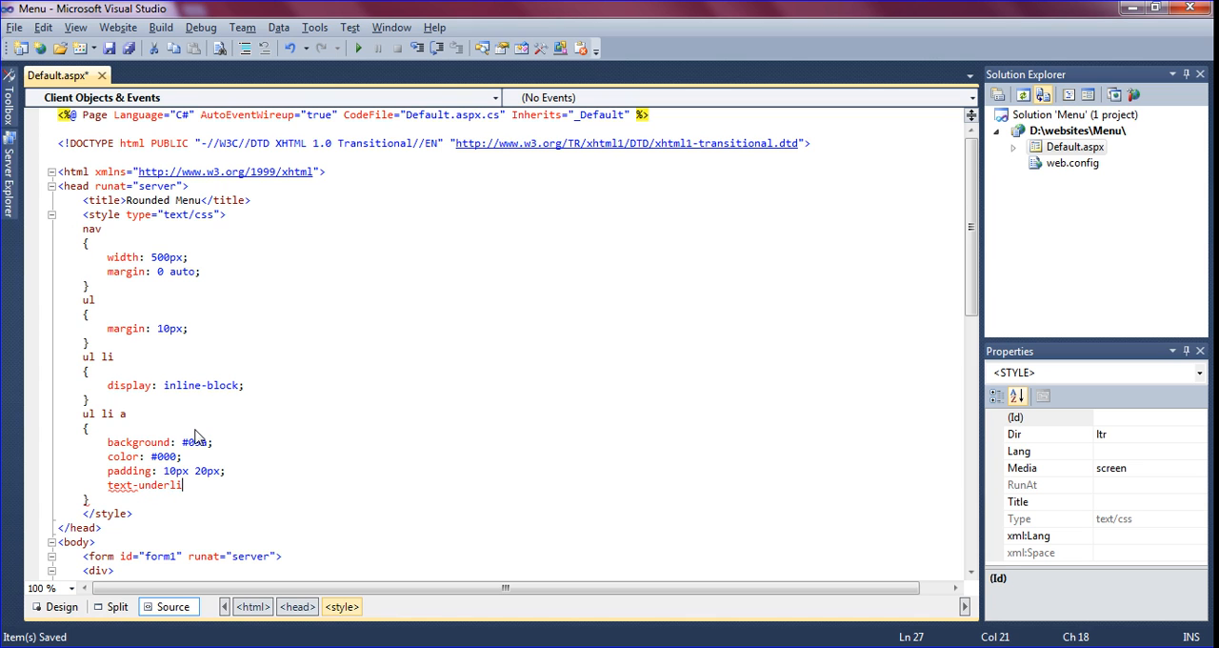
key(Backspace)
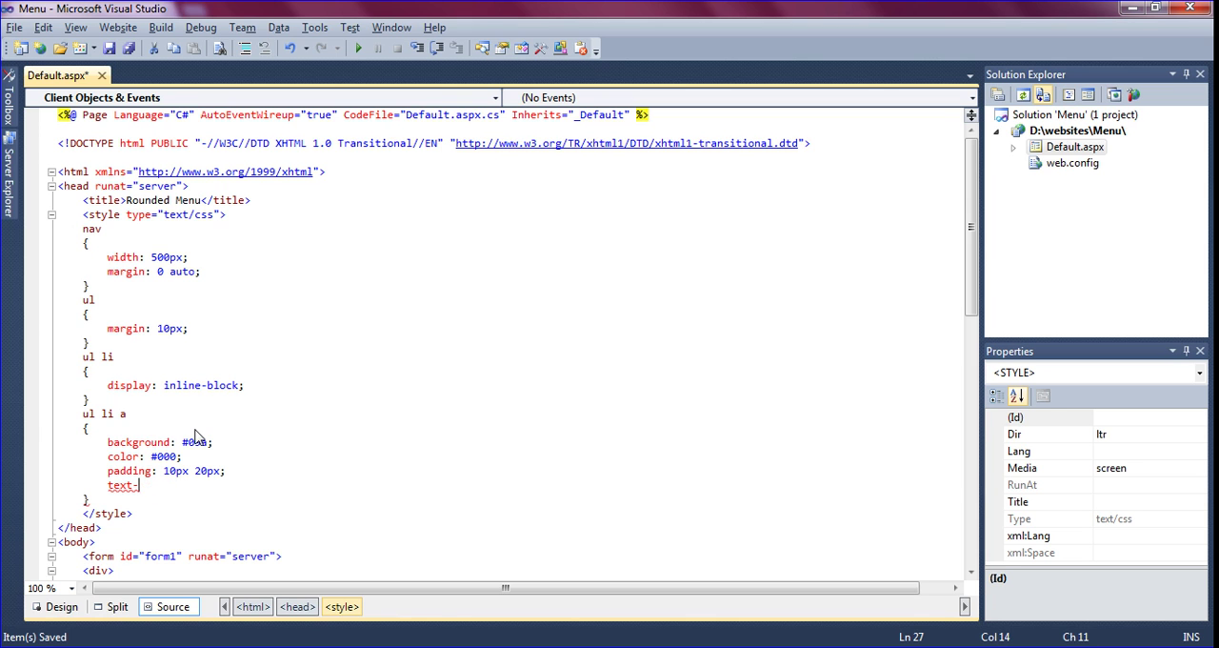
text(decorati)
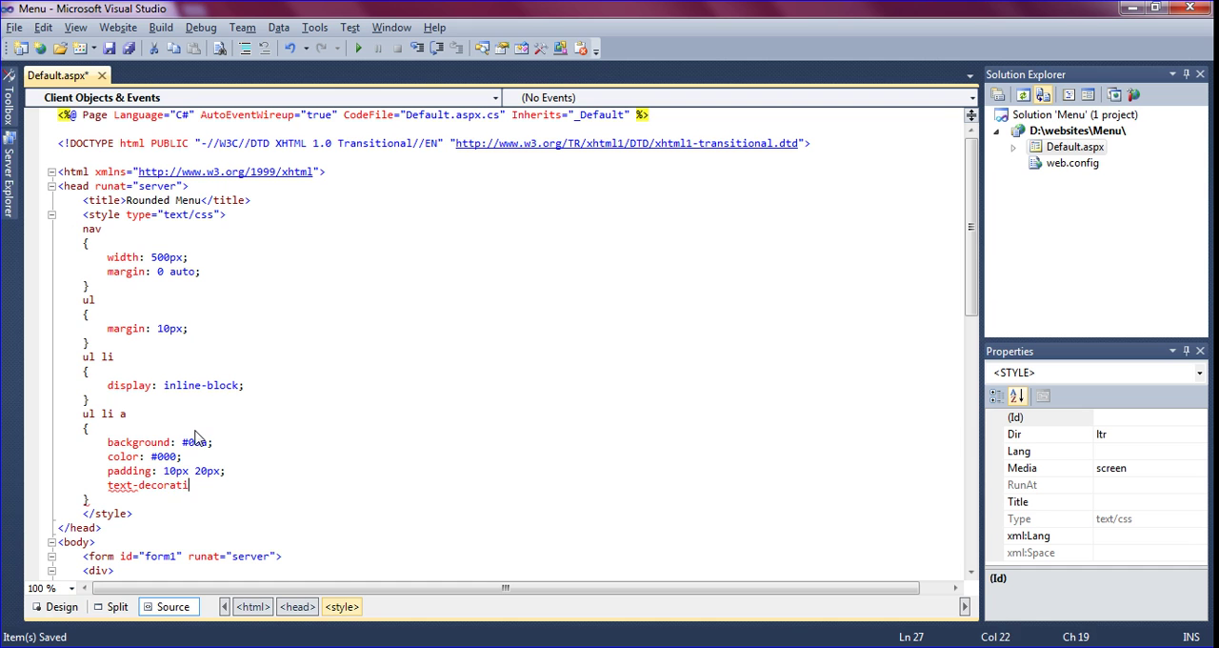
text(on: none;)
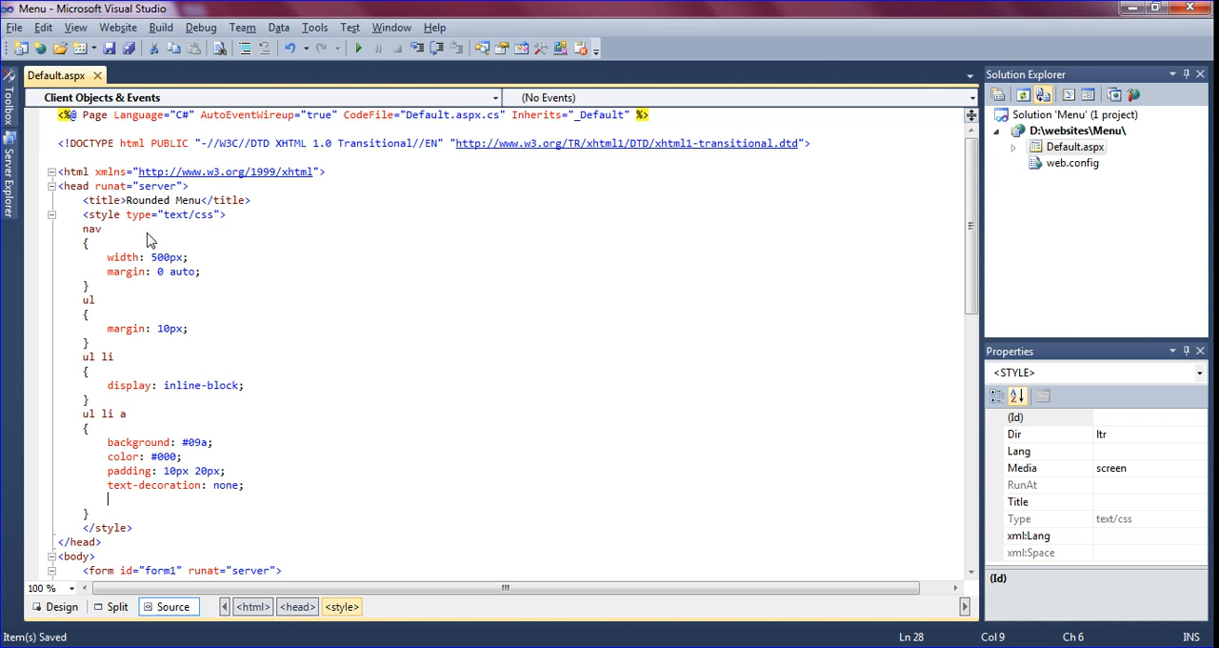
mouse_move(160, 332)
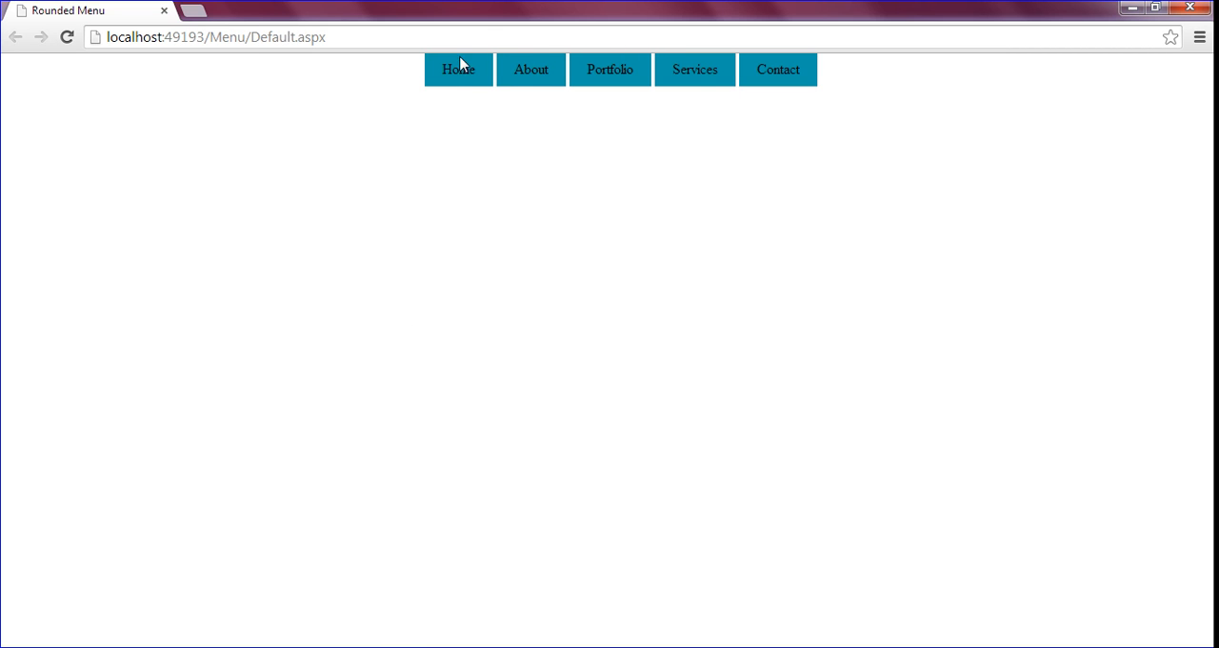
mouse_move(615, 200)
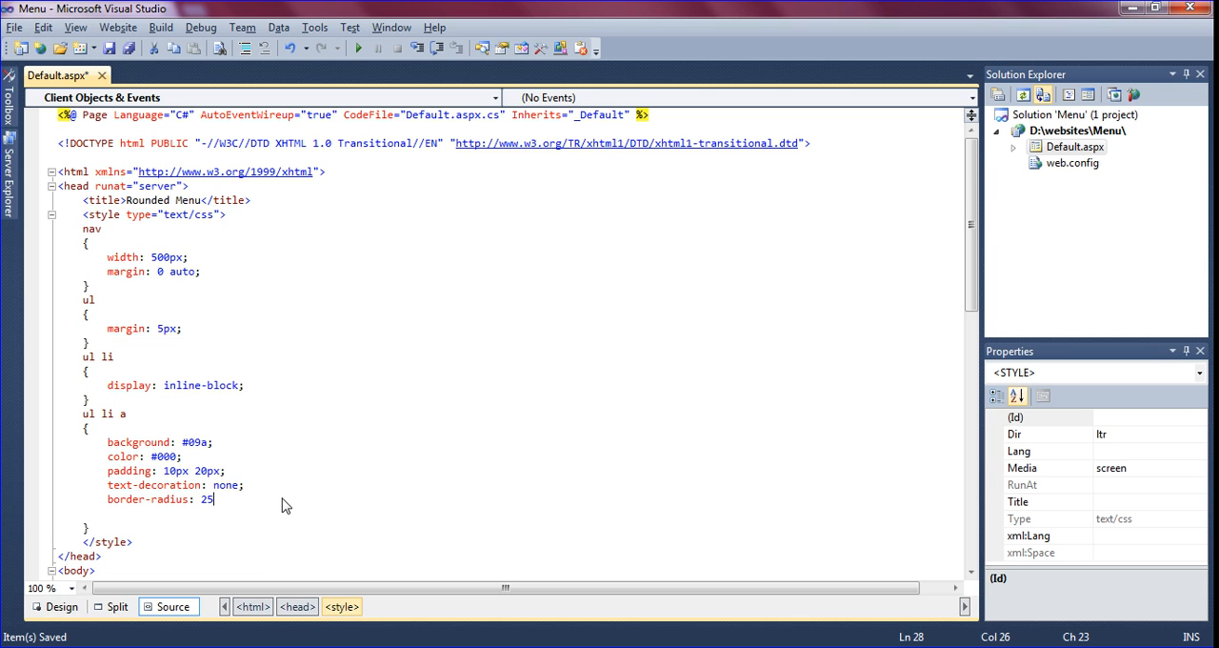
Step: Set border-radius 25px on the links and change the ul margin to 20px 5px
text(px;)
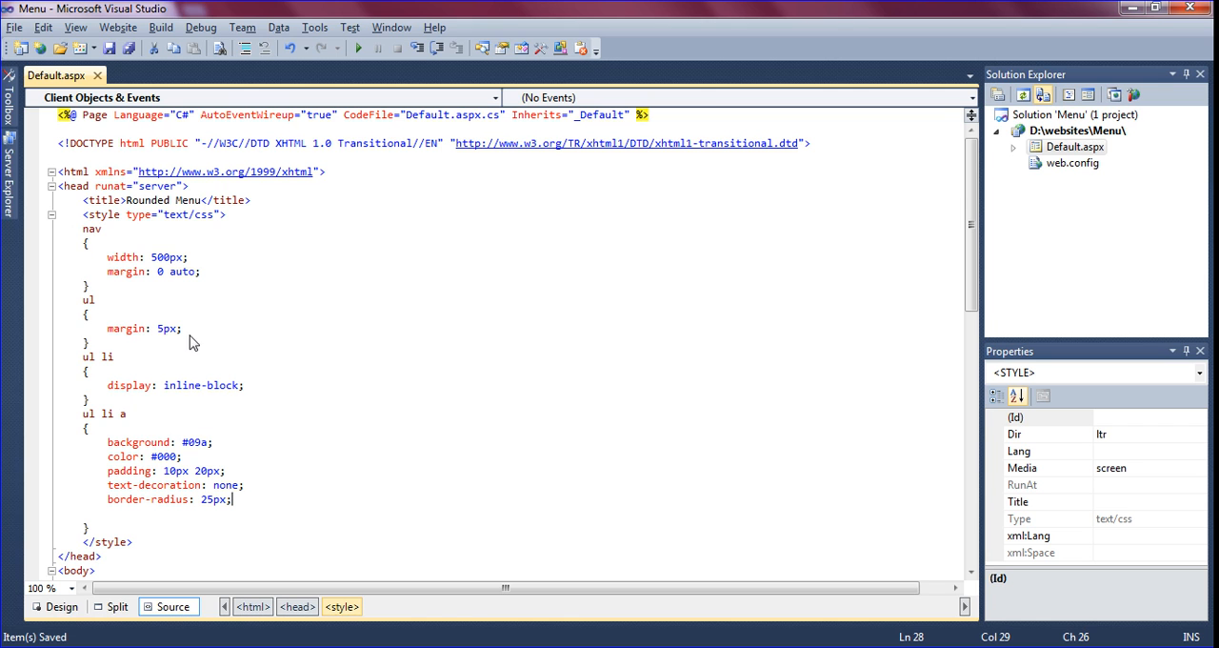
click(158, 327)
text(10px )
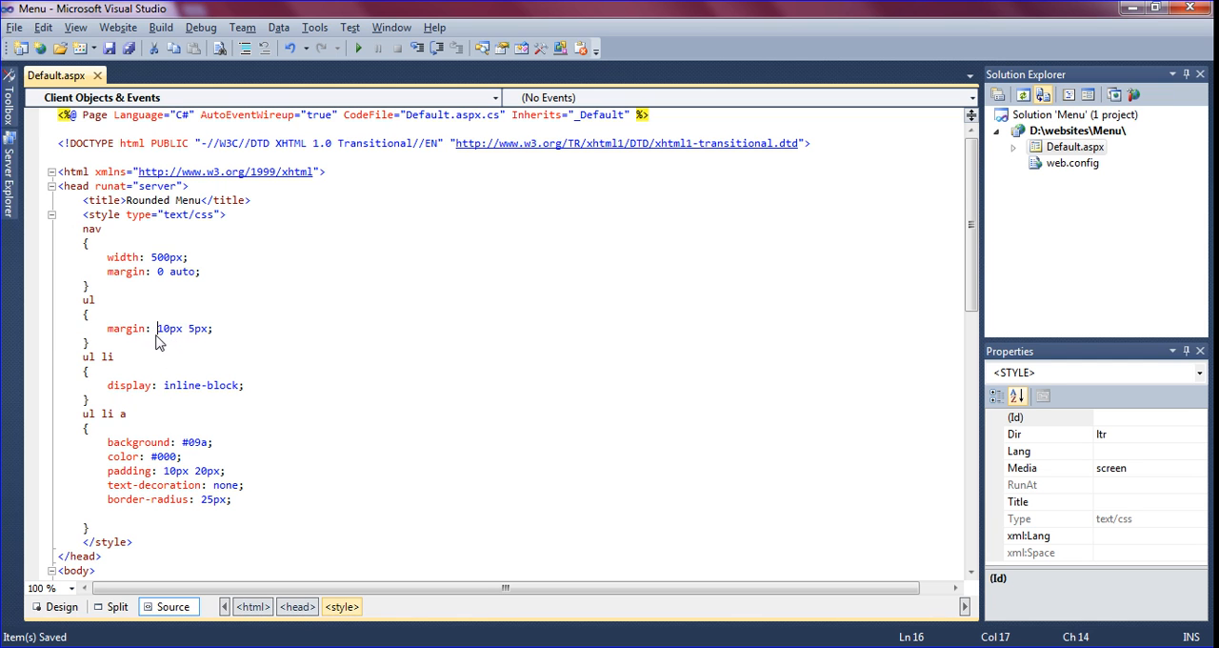
text(2)
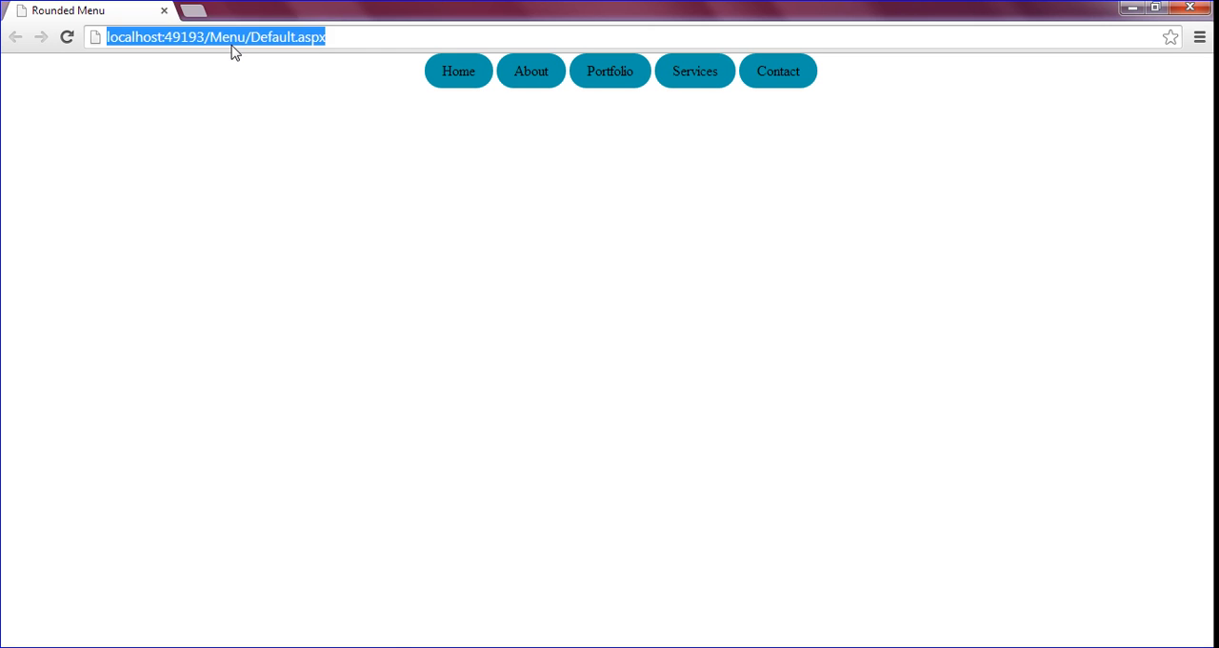
Step: Refresh localhost Default.aspx in Chrome to show the lower, rounded teal pills
click(190, 168)
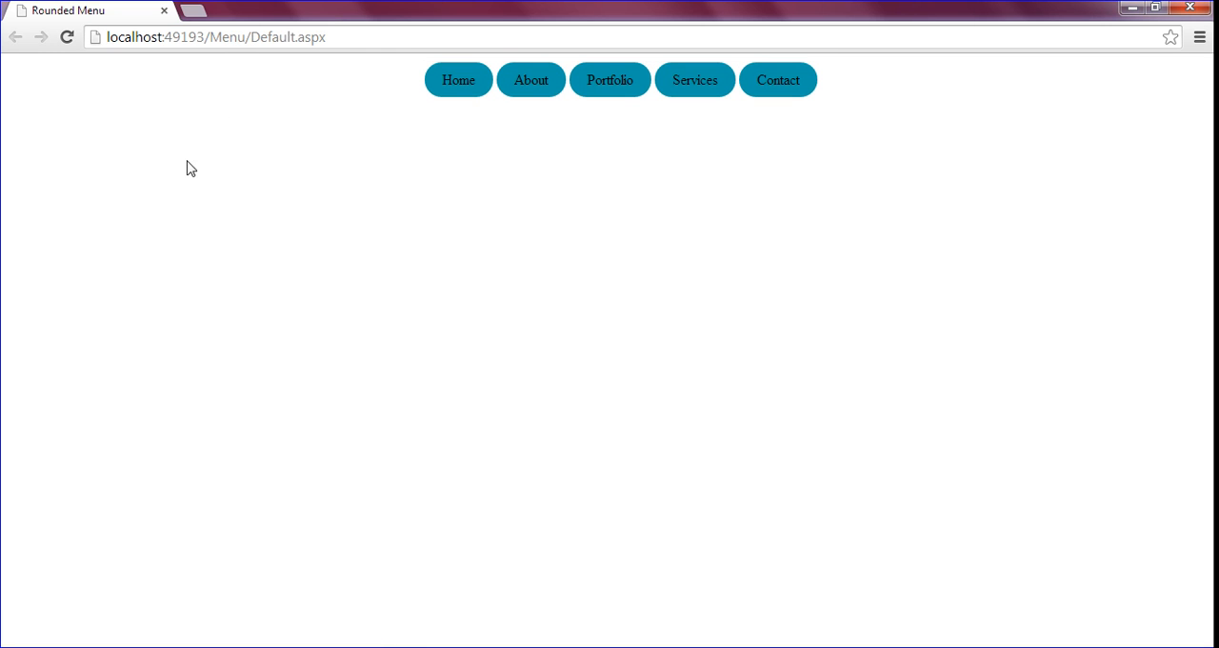
mouse_move(443, 149)
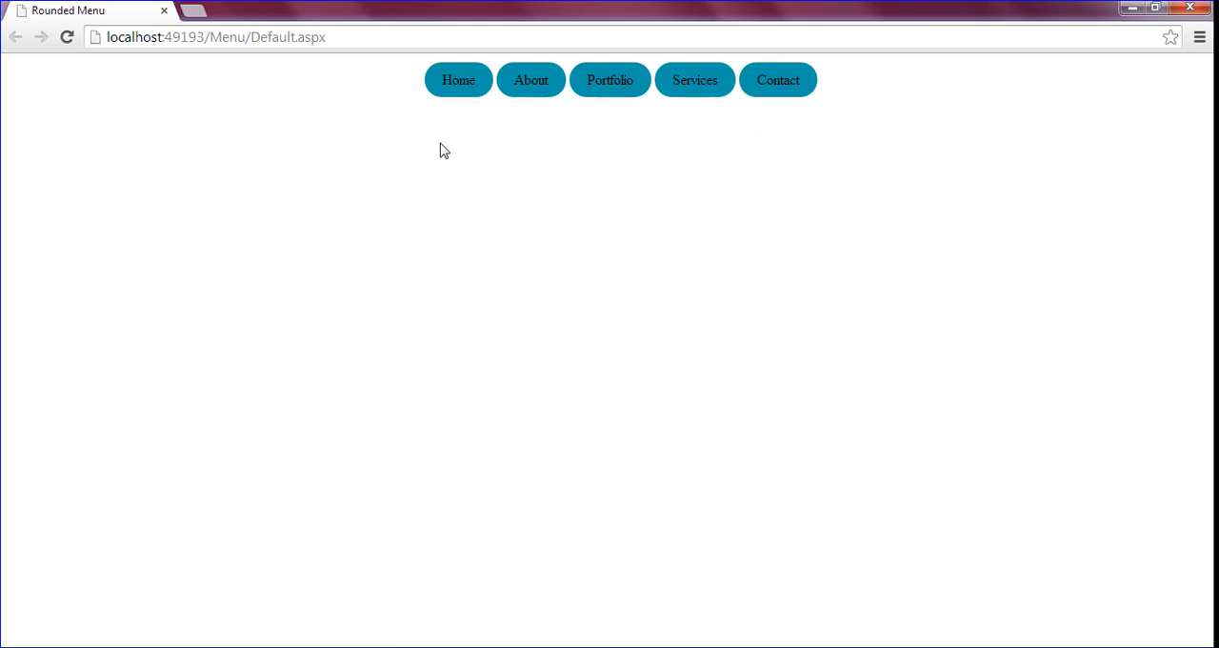
mouse_move(451, 110)
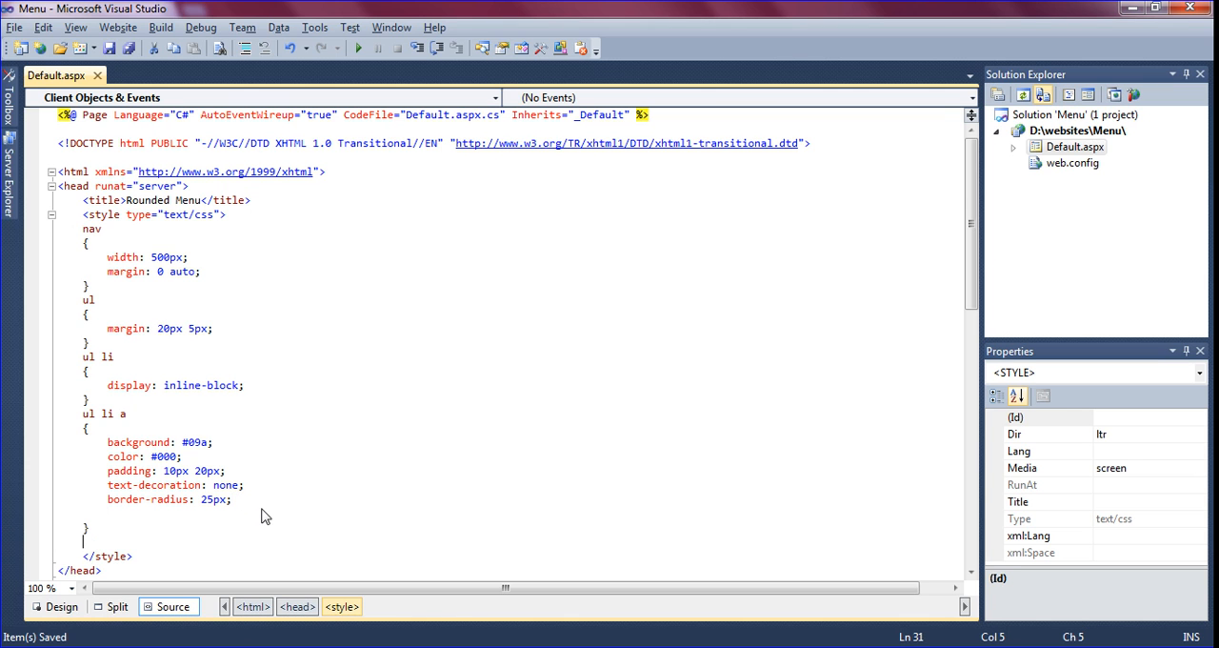
Step: Start a ul li a:hover rule with a background property
text(ul li a:hover)
text({)
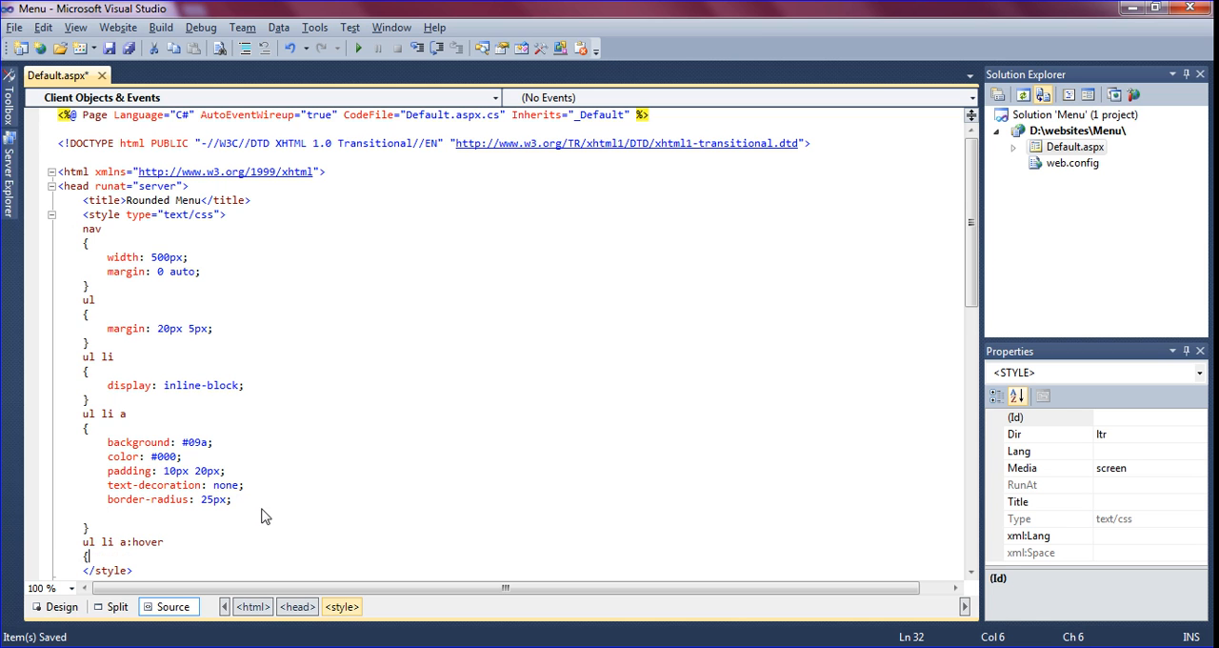
text(b)
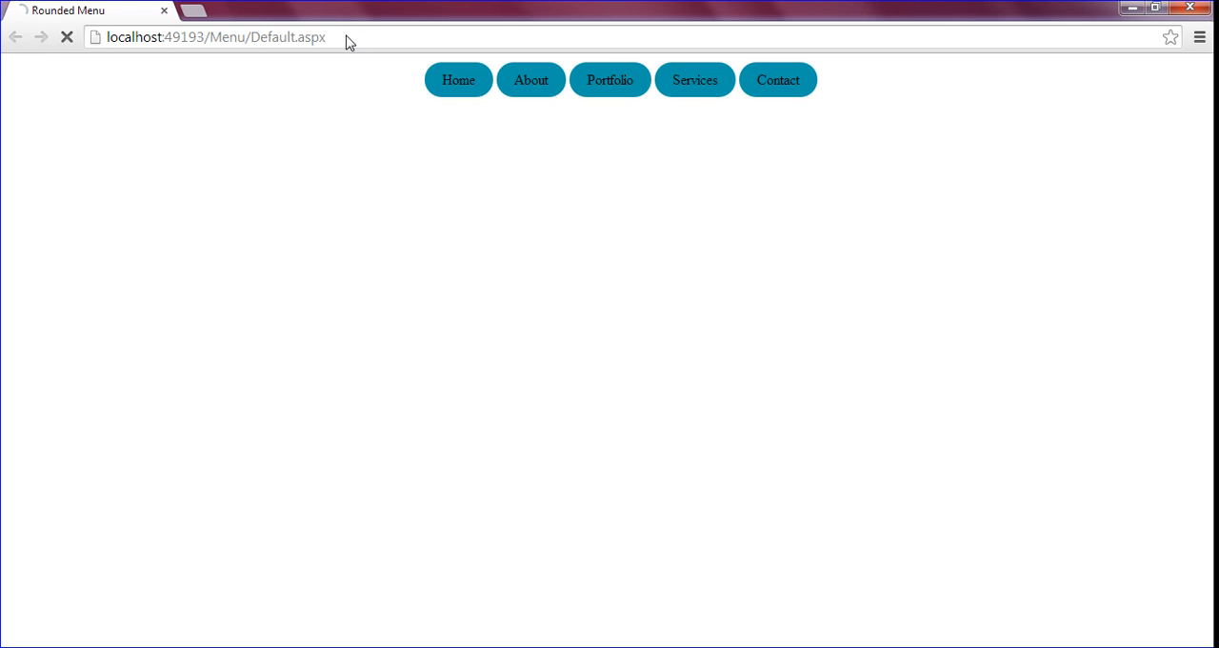
Step: Reload the page in Chrome to test the menu hover effect
click(67, 37)
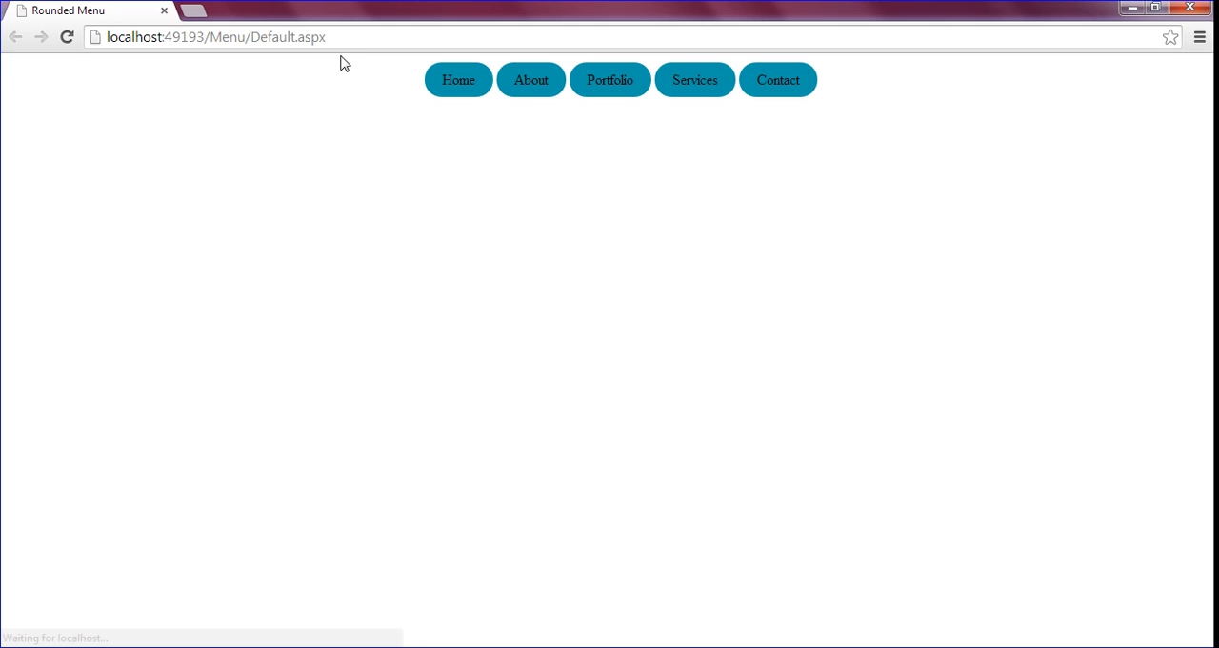
mouse_move(458, 80)
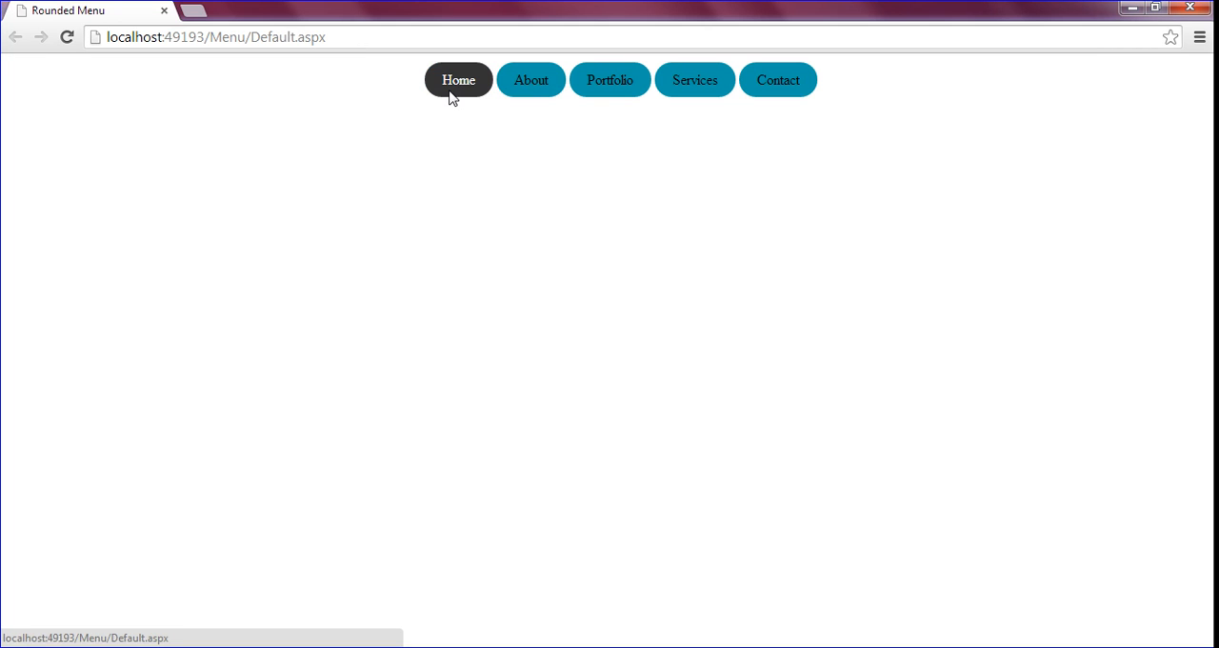
mouse_move(457, 73)
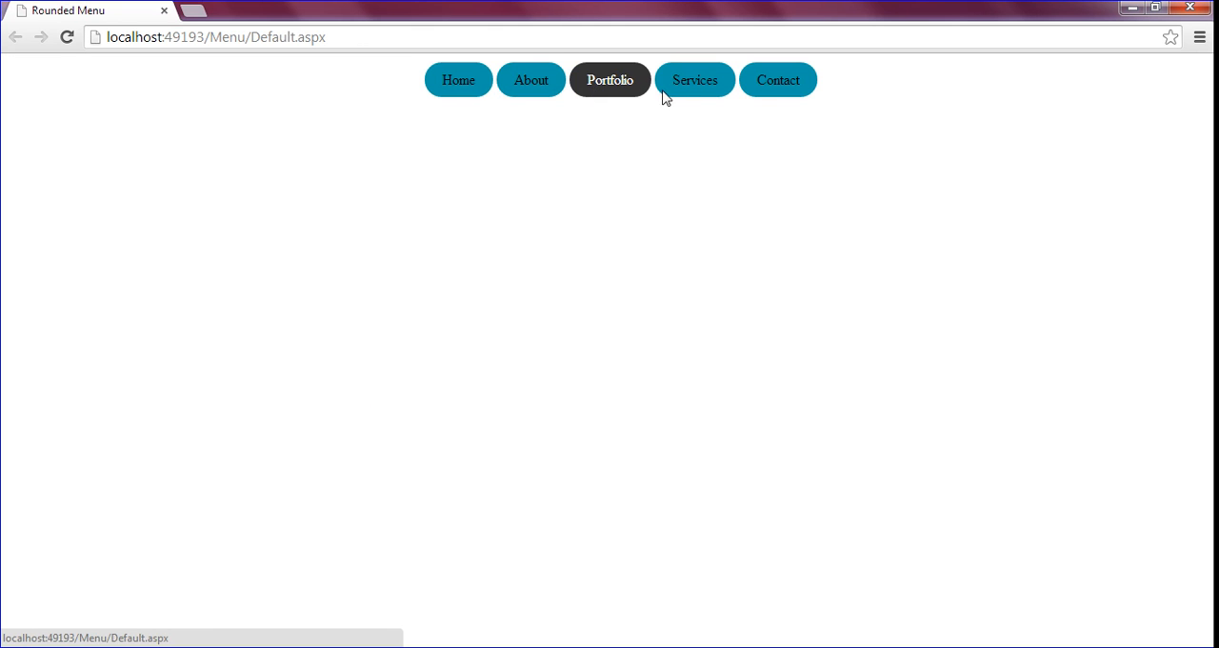
mouse_move(436, 120)
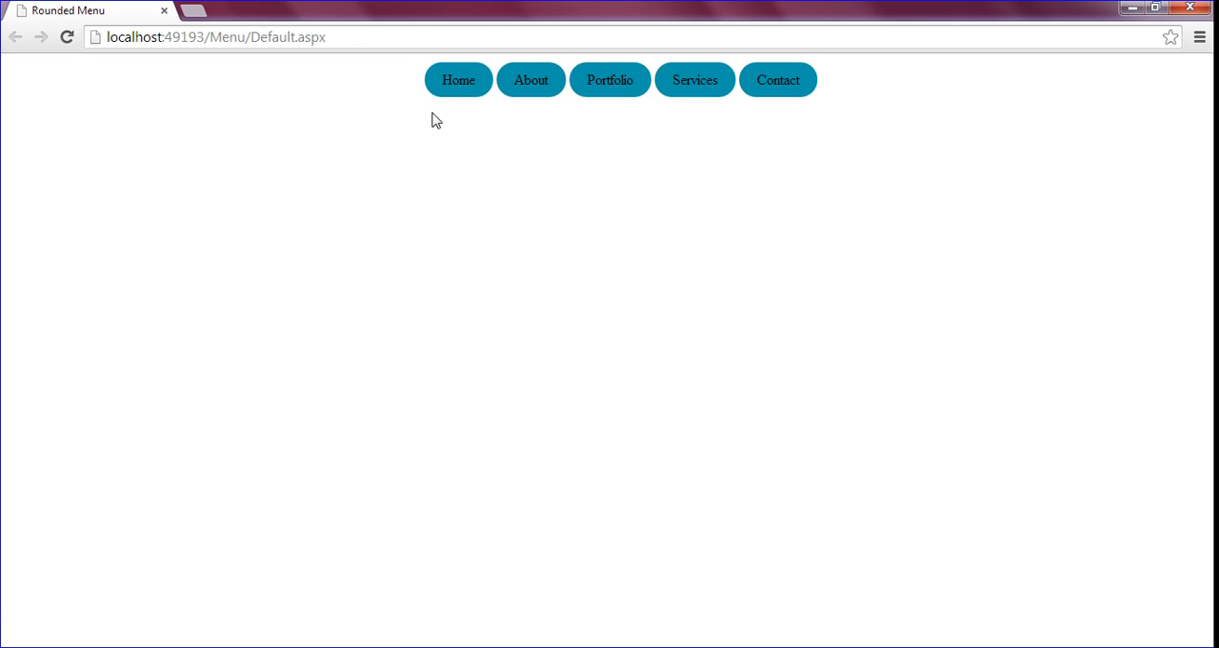
mouse_move(465, 182)
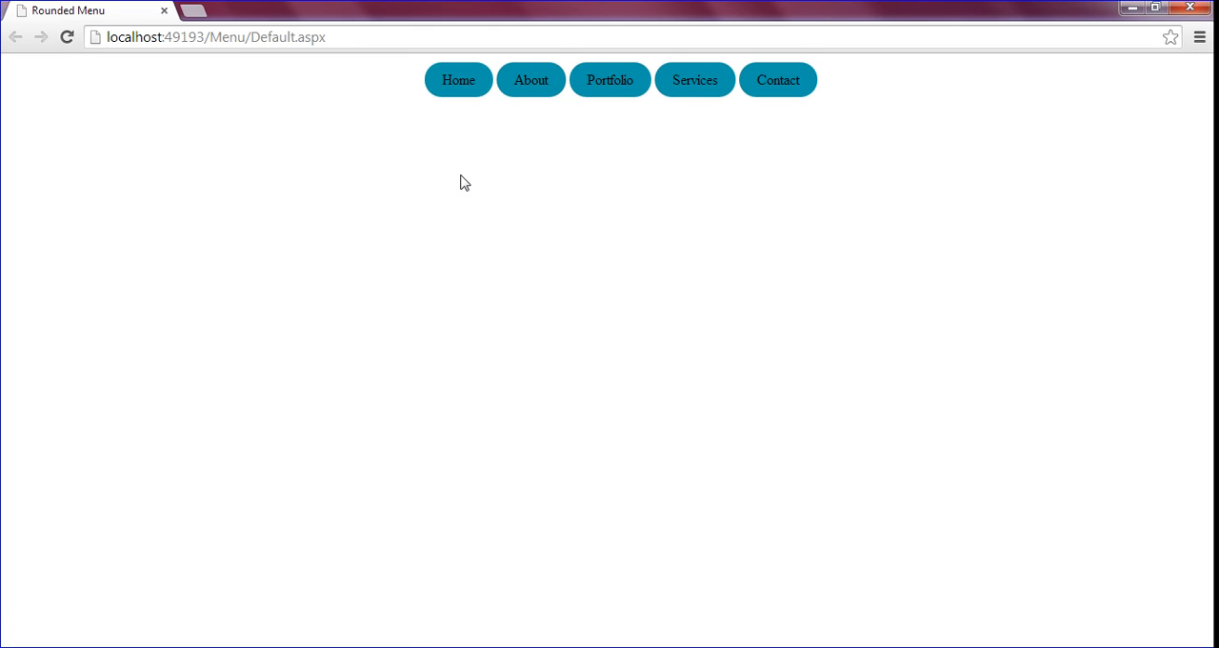
mouse_move(469, 195)
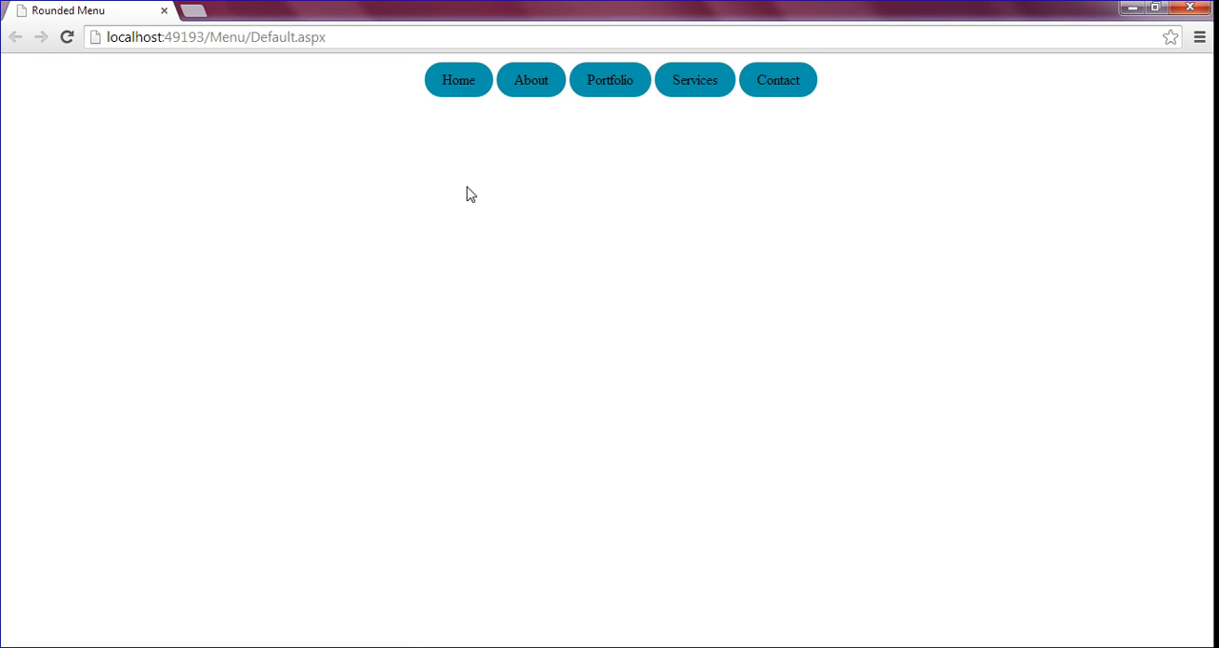